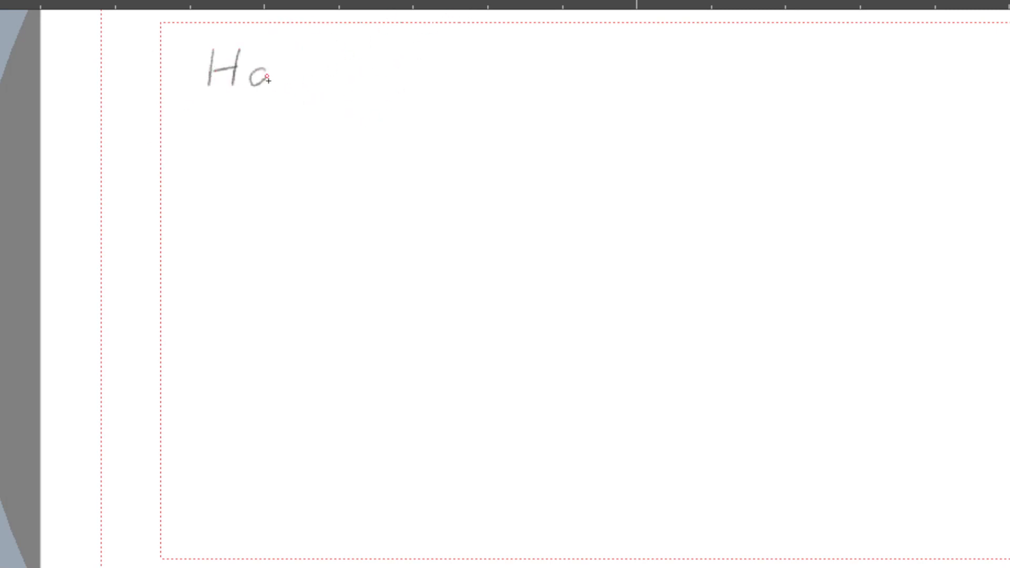
Handwrite Happy, Normal, Sad and Angry in a row along the top of the canvas
{"action": "left_click_drag", "start_coordinate": [268, 77], "coordinate": [509, 52]}
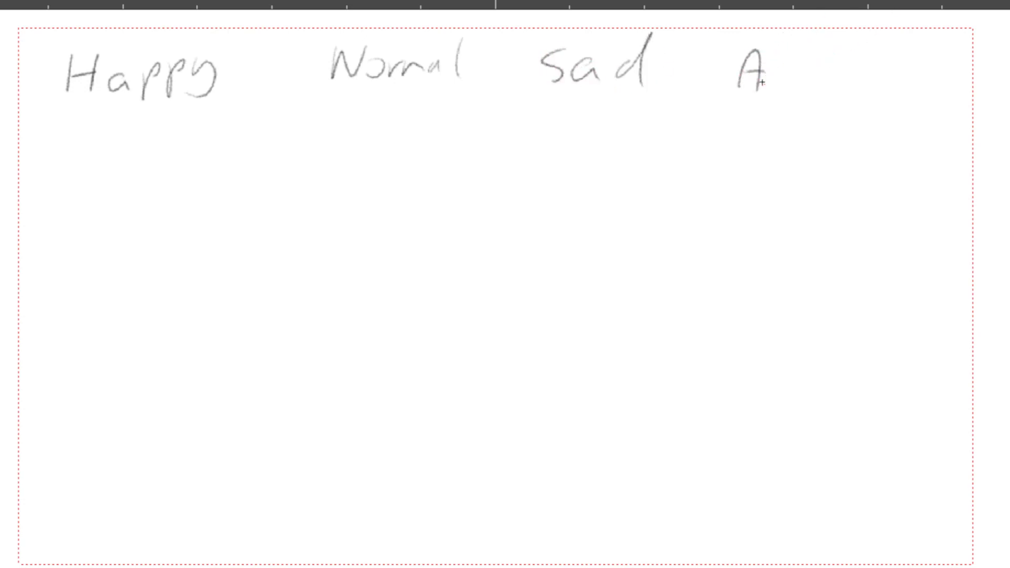
{"action": "type", "text": "Angry"}
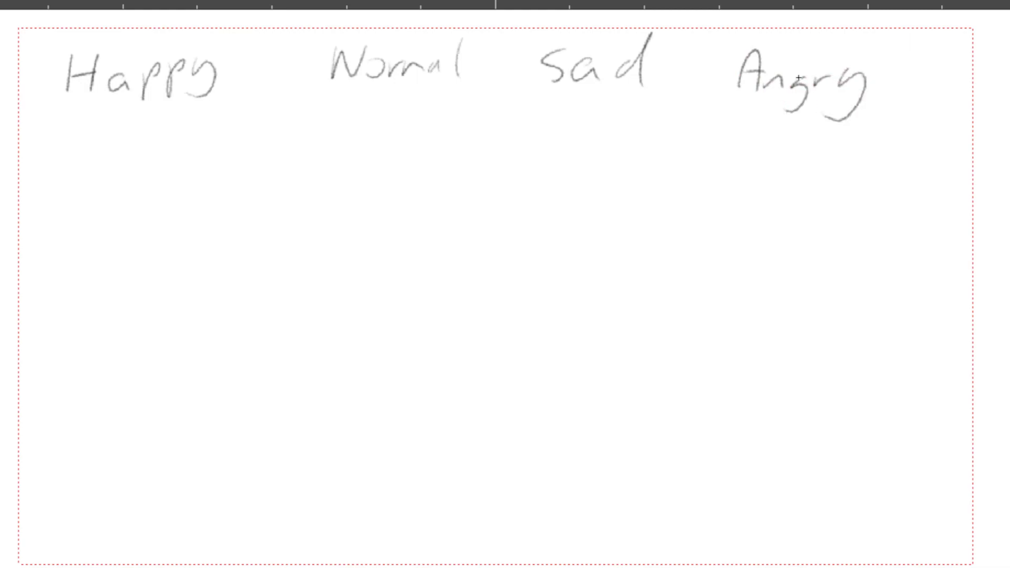
{"action": "mouse_move", "coordinate": [87, 453]}
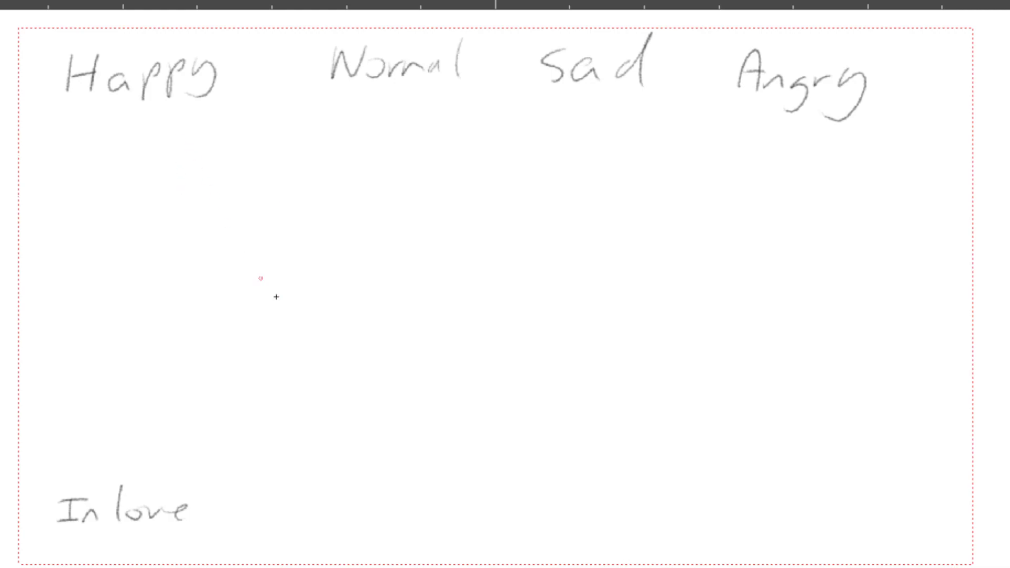
{"action": "mouse_move", "coordinate": [439, 275]}
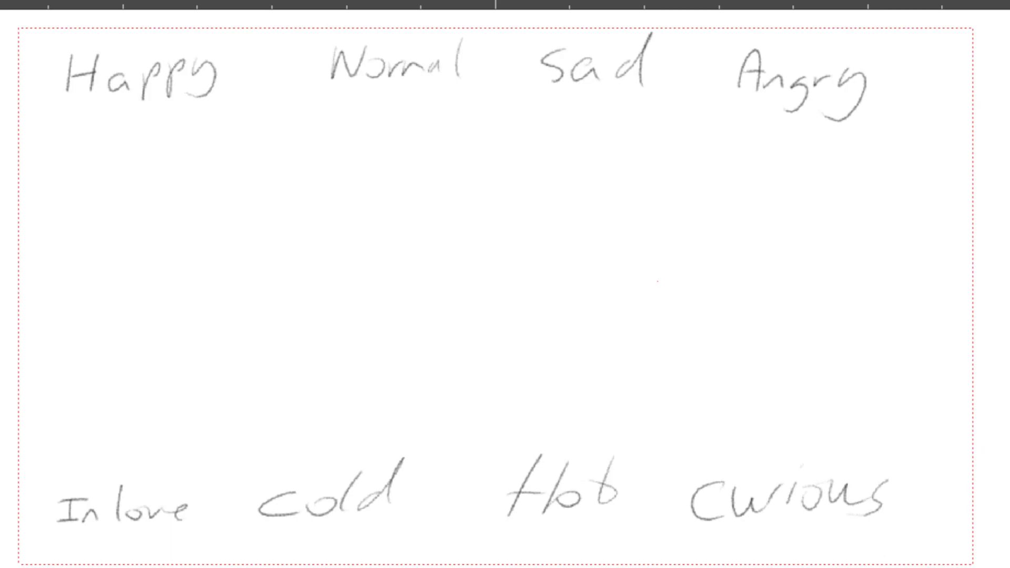
Sketch a round head with eye-line guide, eyes and a refined smile under Happy
{"action": "left_click_drag", "start_coordinate": [100, 155], "coordinate": [170, 125]}
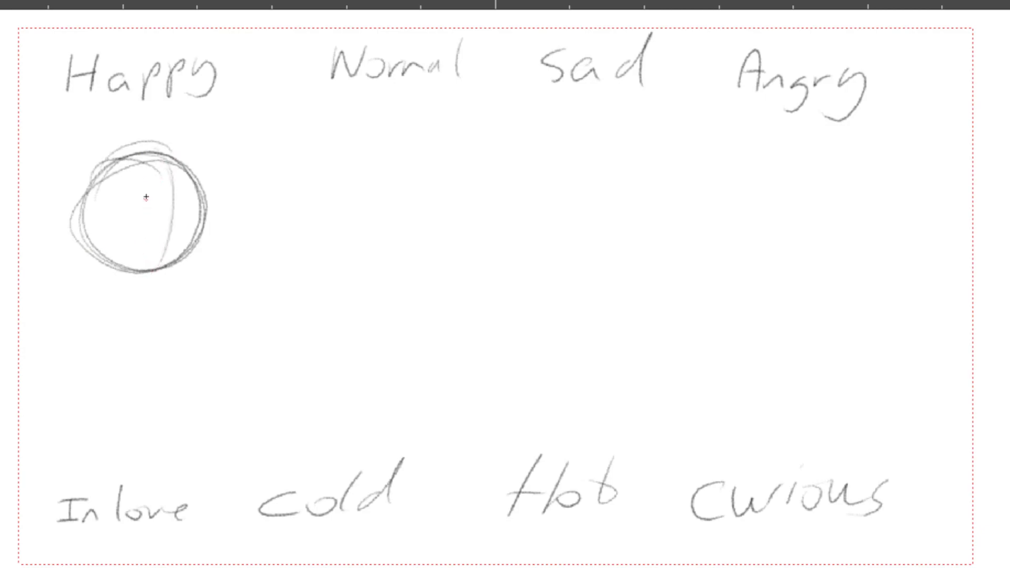
{"action": "left_click_drag", "start_coordinate": [87, 229], "coordinate": [203, 216]}
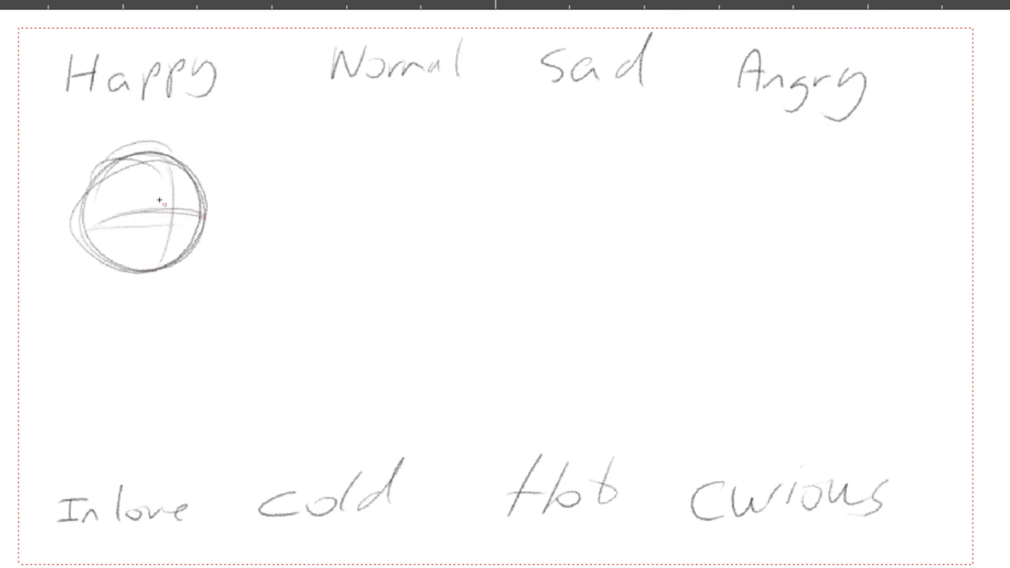
{"action": "left_click_drag", "start_coordinate": [149, 200], "coordinate": [161, 206]}
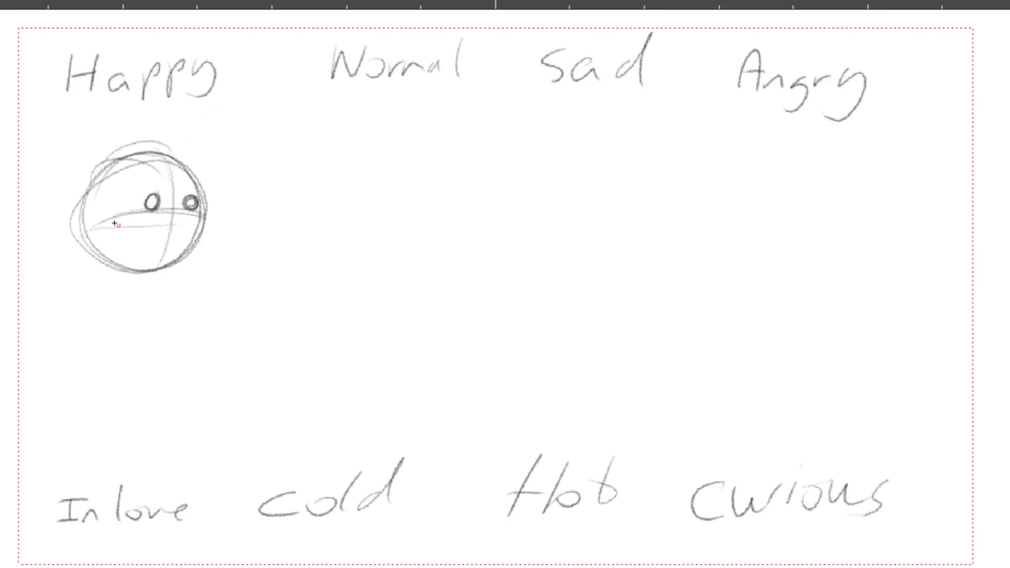
{"action": "left_click_drag", "start_coordinate": [109, 225], "coordinate": [155, 255]}
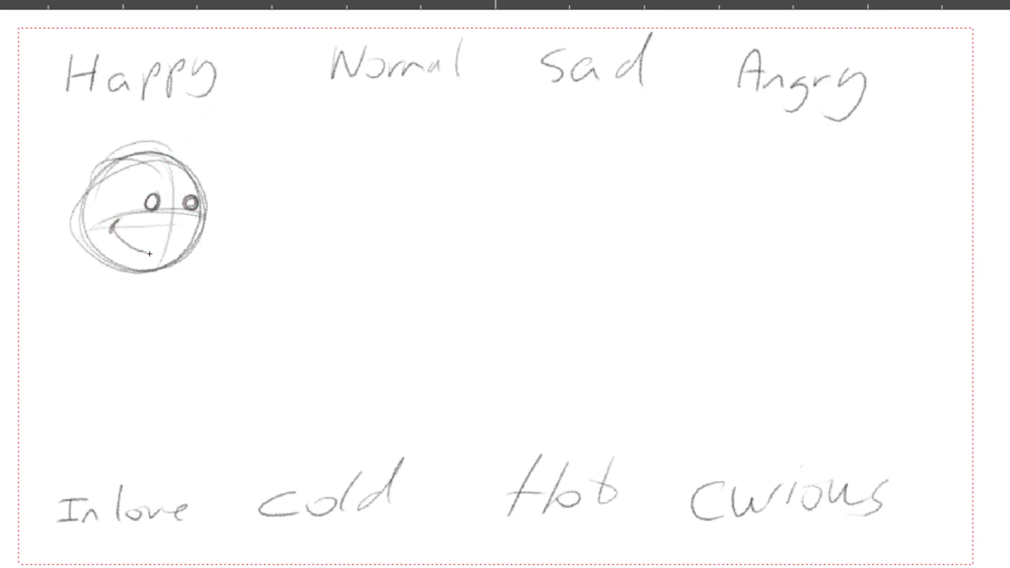
{"action": "left_click_drag", "start_coordinate": [119, 228], "coordinate": [203, 222]}
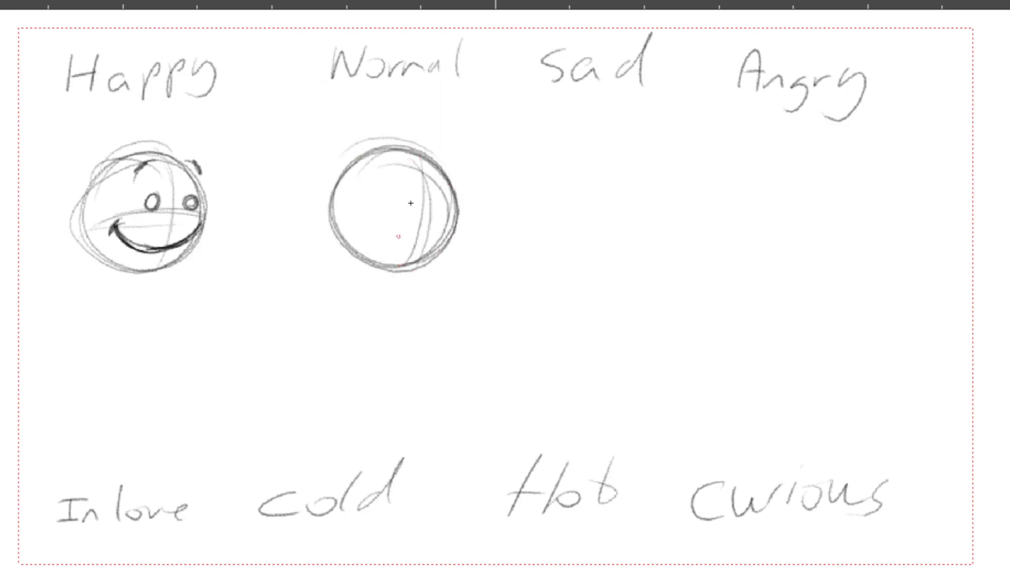
Add features to Normal, draw Angry's furrowed brows and gritted teeth, start a head above In love
{"action": "left_click_drag", "start_coordinate": [335, 212], "coordinate": [438, 210]}
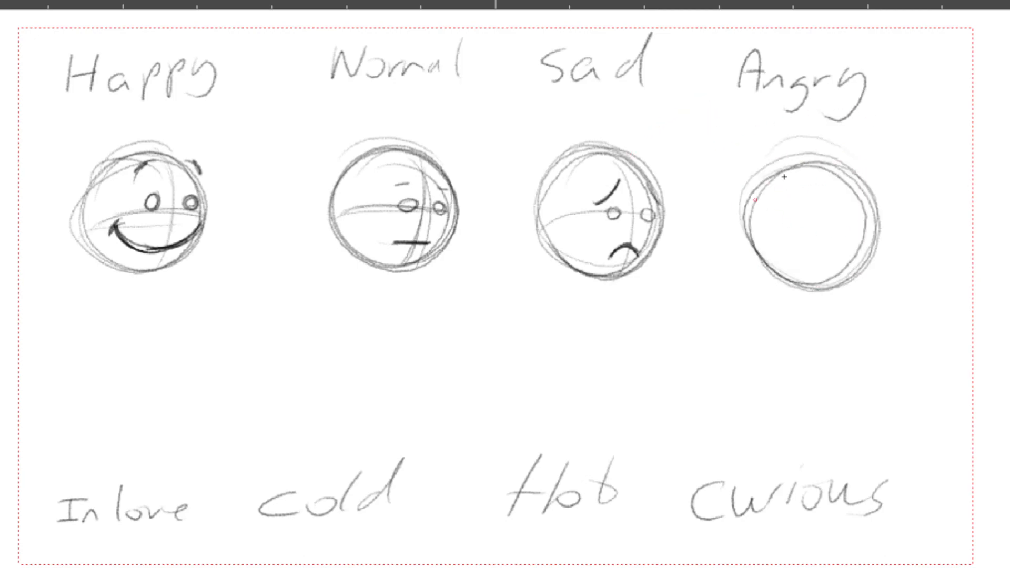
{"action": "left_click_drag", "start_coordinate": [757, 206], "coordinate": [815, 208]}
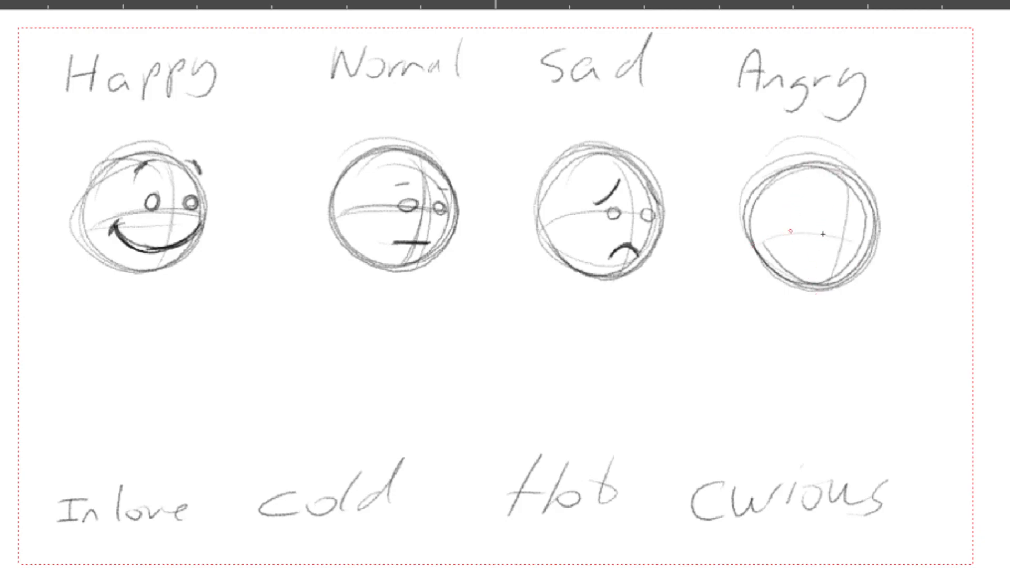
{"action": "left_click_drag", "start_coordinate": [808, 228], "coordinate": [844, 239]}
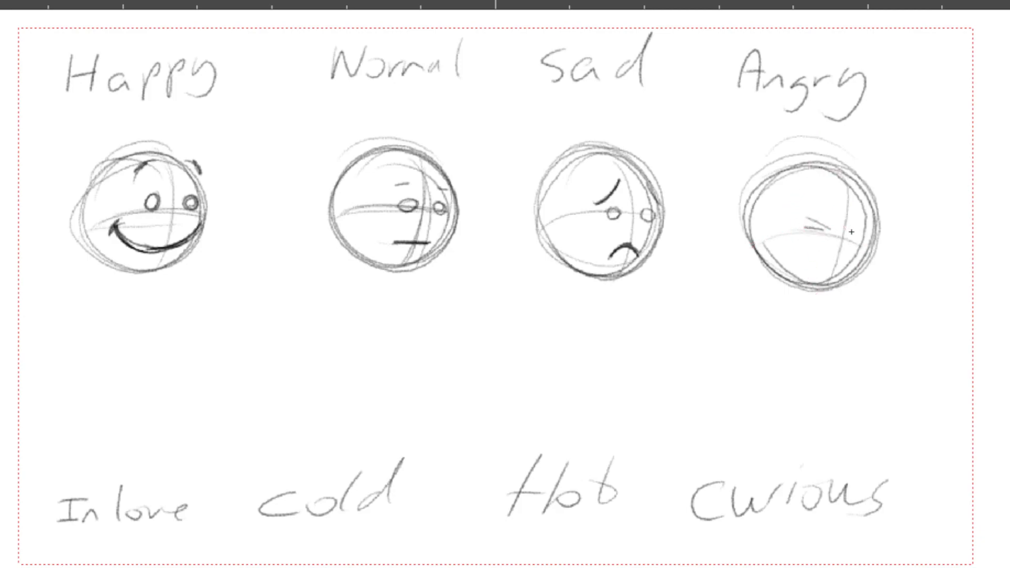
{"action": "left_click_drag", "start_coordinate": [831, 193], "coordinate": [856, 232]}
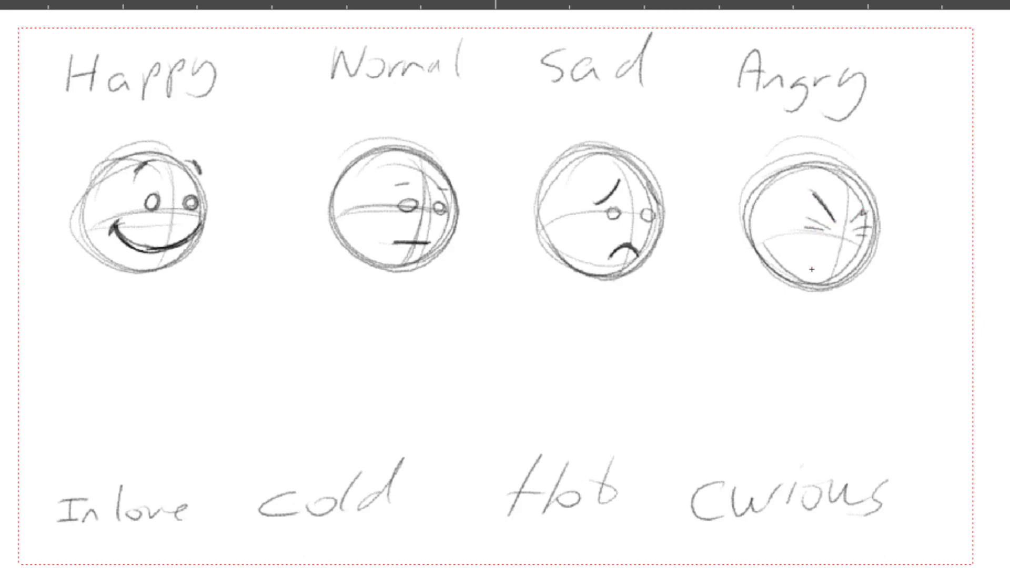
{"action": "left_click_drag", "start_coordinate": [810, 258], "coordinate": [850, 271]}
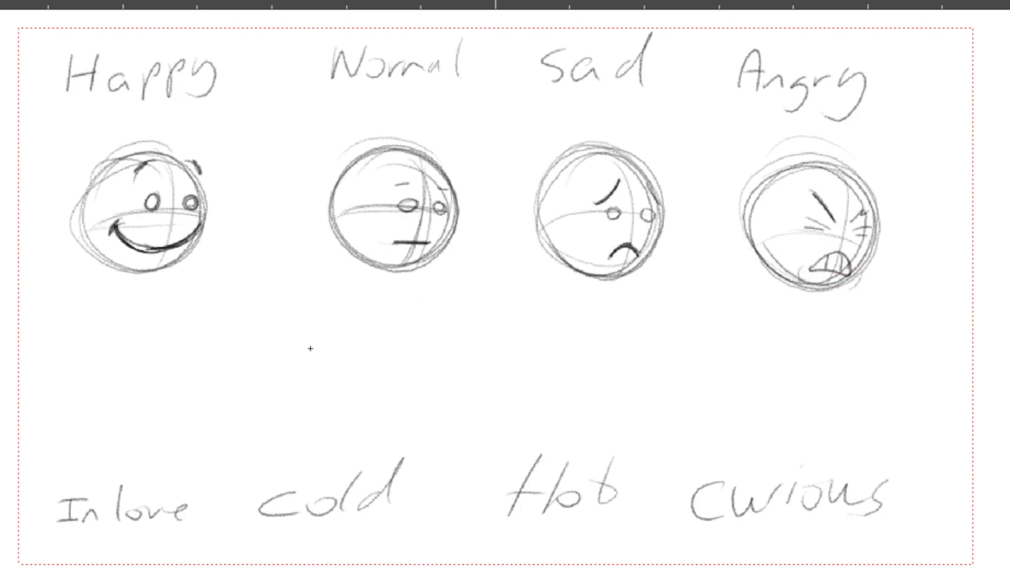
{"action": "left_click_drag", "start_coordinate": [110, 377], "coordinate": [200, 393]}
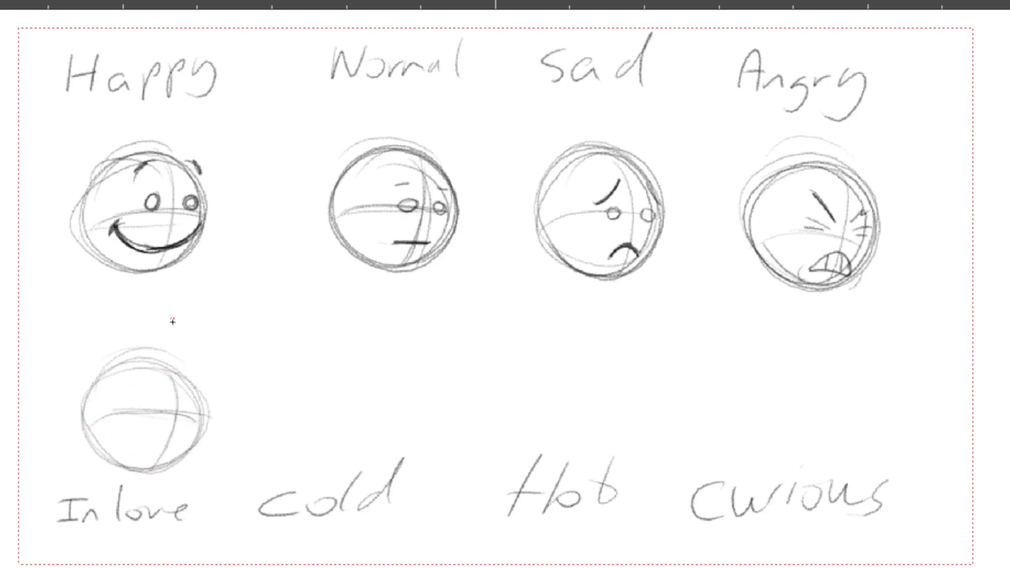
{"action": "mouse_move", "coordinate": [157, 371]}
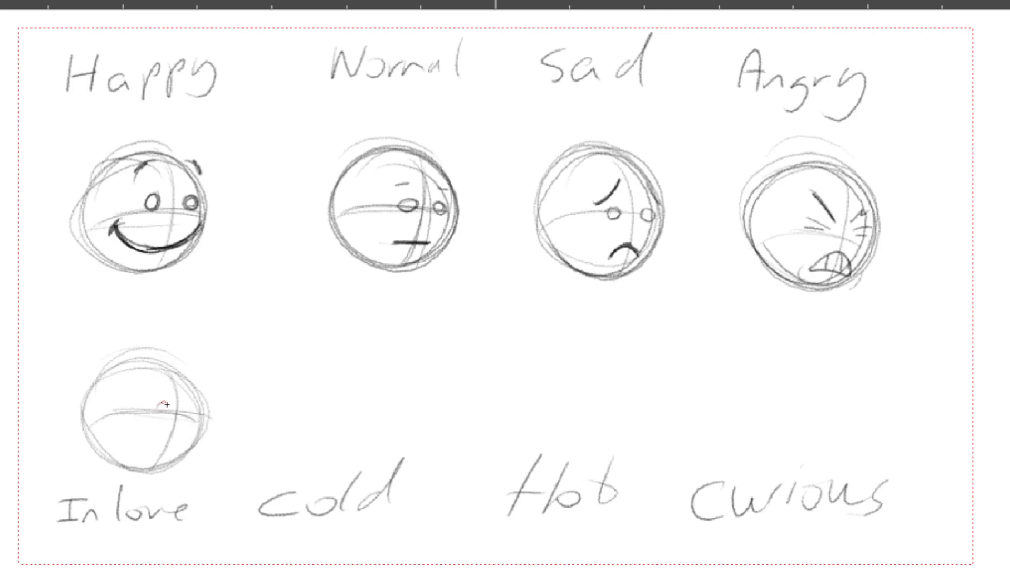
Sketch trial eyes and a mouth on the In love head, then clear them
{"action": "left_click_drag", "start_coordinate": [155, 410], "coordinate": [193, 412]}
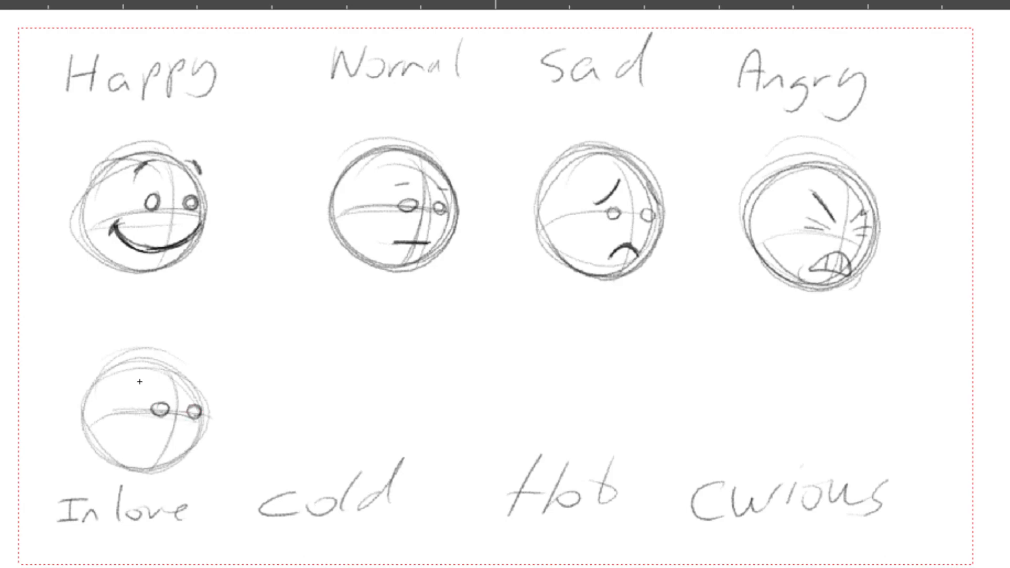
{"action": "mouse_move", "coordinate": [142, 394]}
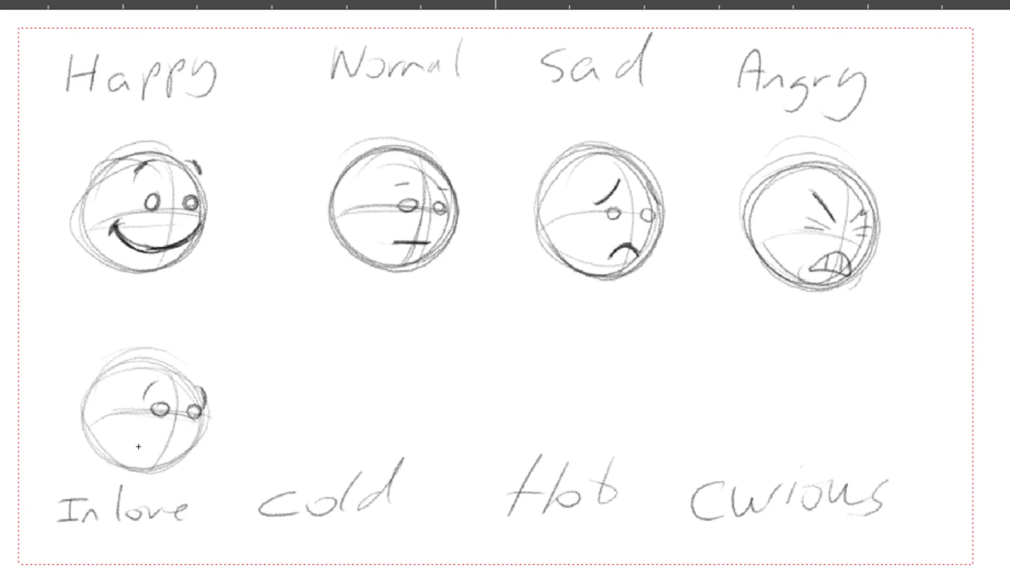
{"action": "left_click_drag", "start_coordinate": [119, 429], "coordinate": [133, 452]}
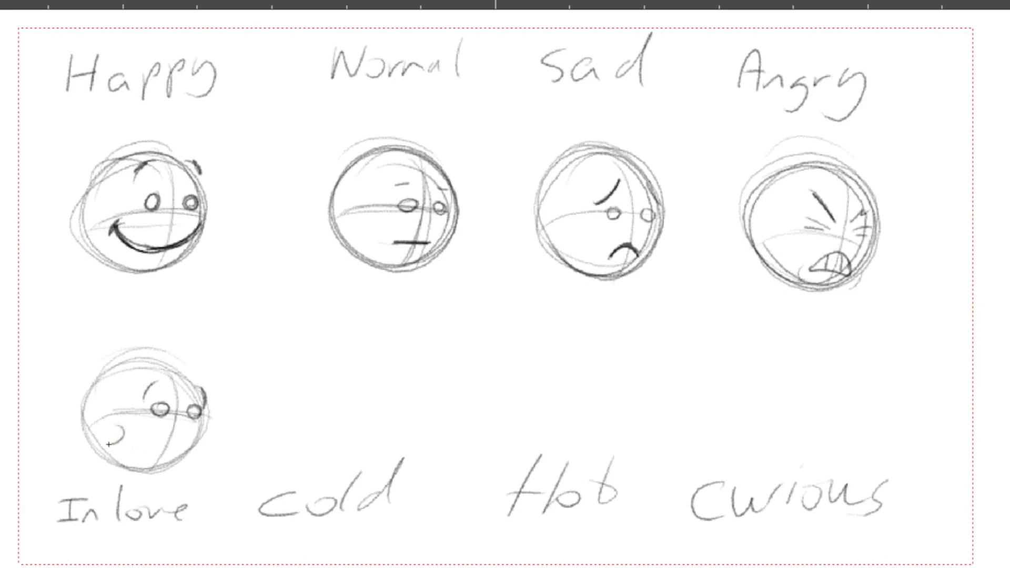
{"action": "left_click_drag", "start_coordinate": [107, 426], "coordinate": [125, 441]}
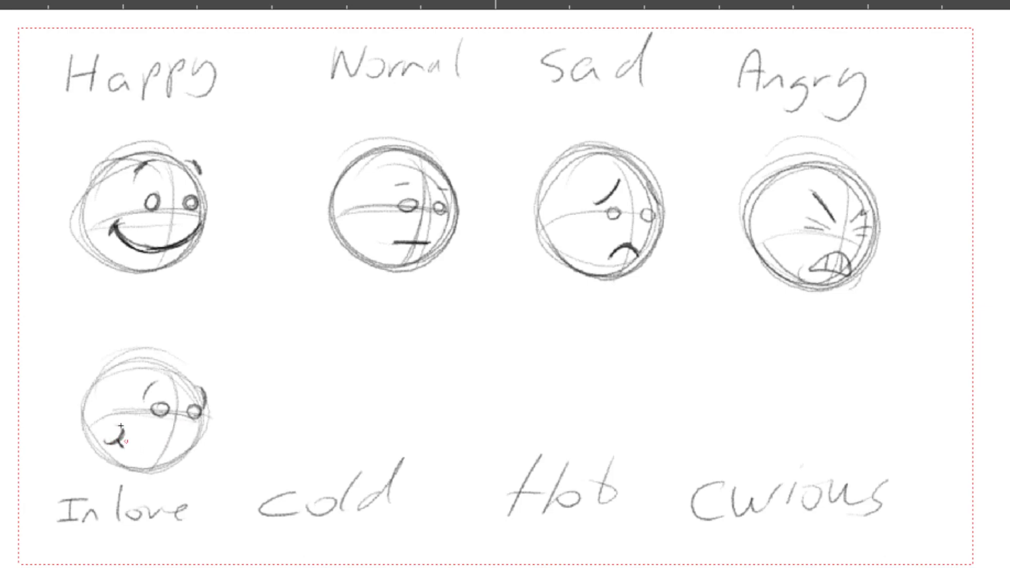
{"action": "left_click", "coordinate": [119, 438]}
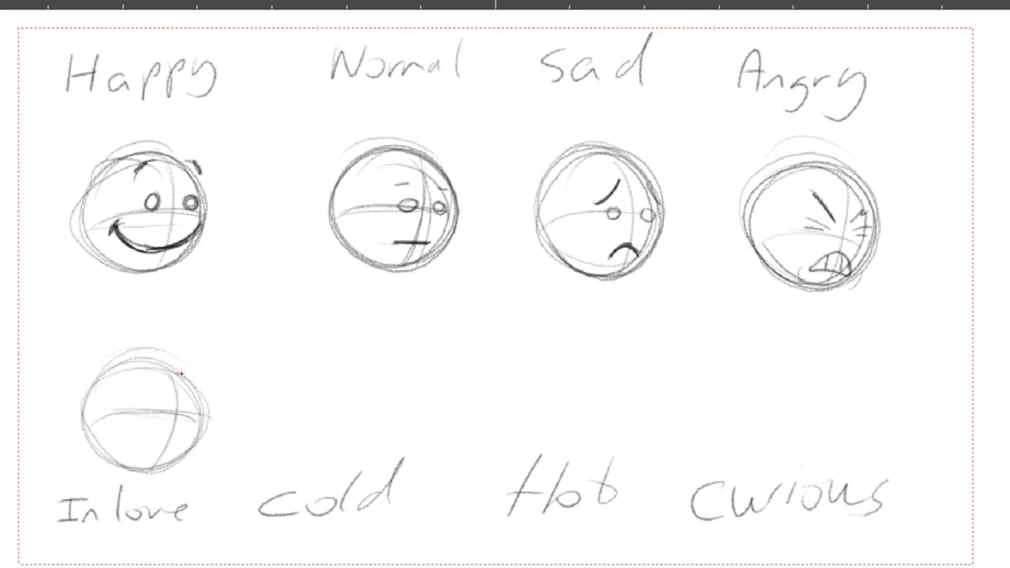
{"action": "mouse_move", "coordinate": [238, 372]}
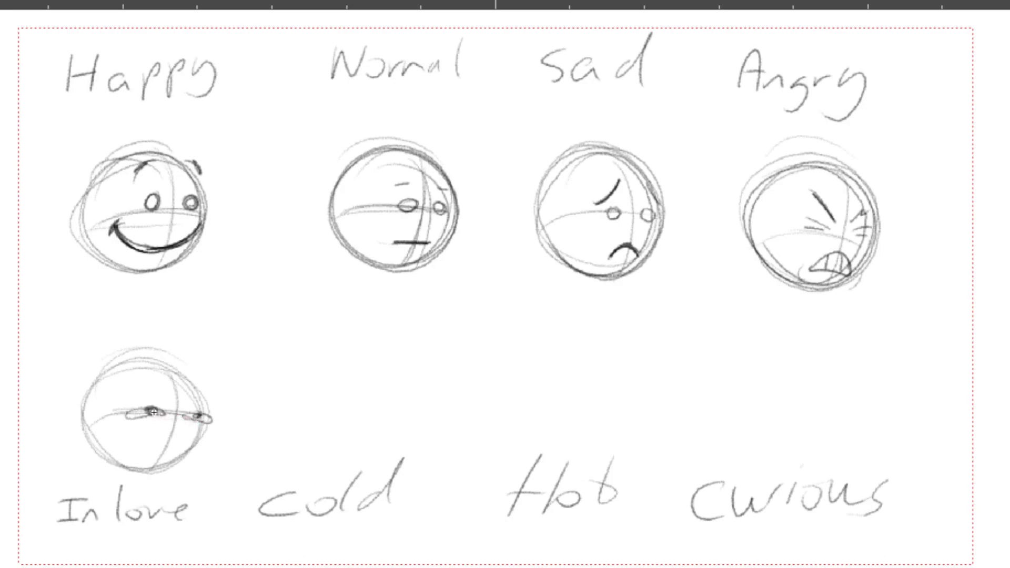
Erase the trial eyes and draw two closed blushing eyes with a small smile on In love
{"action": "left_click_drag", "start_coordinate": [125, 394], "coordinate": [207, 392]}
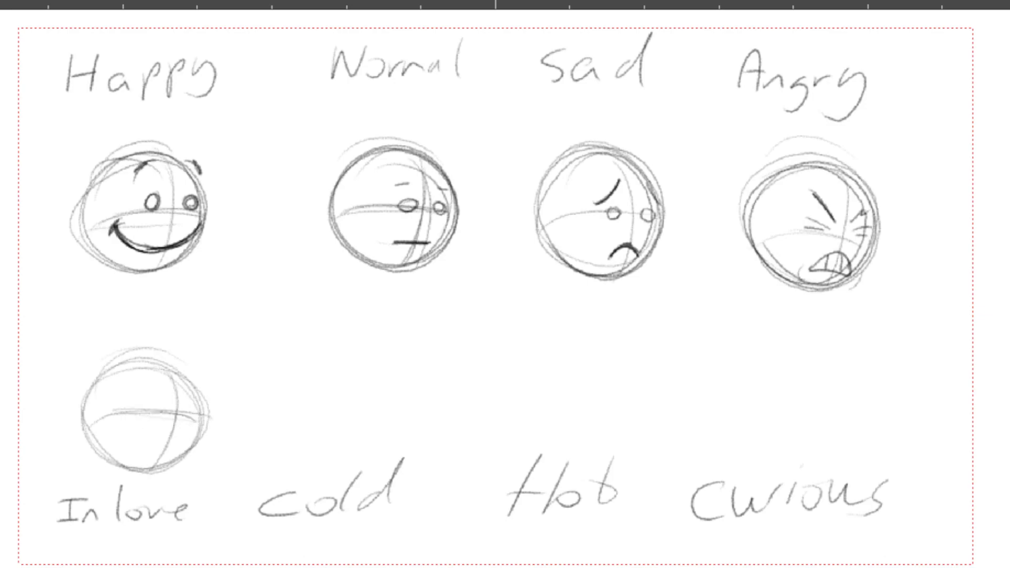
{"action": "mouse_move", "coordinate": [139, 385]}
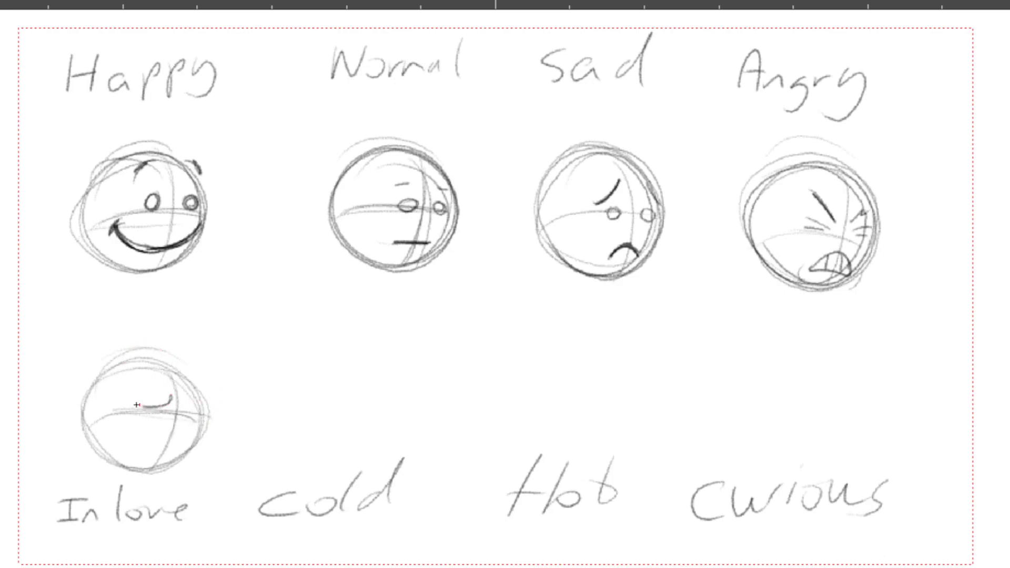
{"action": "left_click_drag", "start_coordinate": [139, 404], "coordinate": [194, 403]}
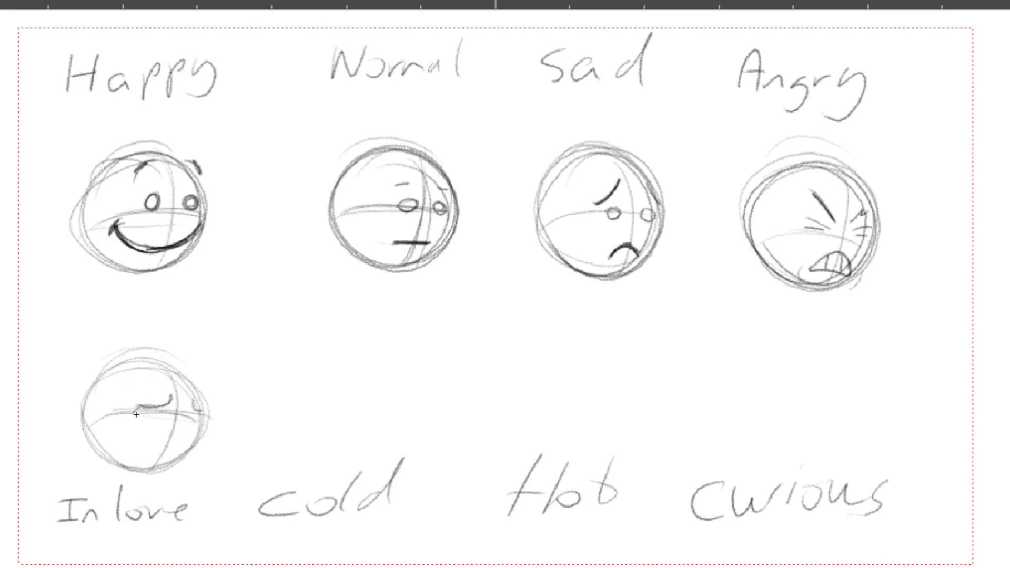
{"action": "left_click_drag", "start_coordinate": [132, 413], "coordinate": [158, 418]}
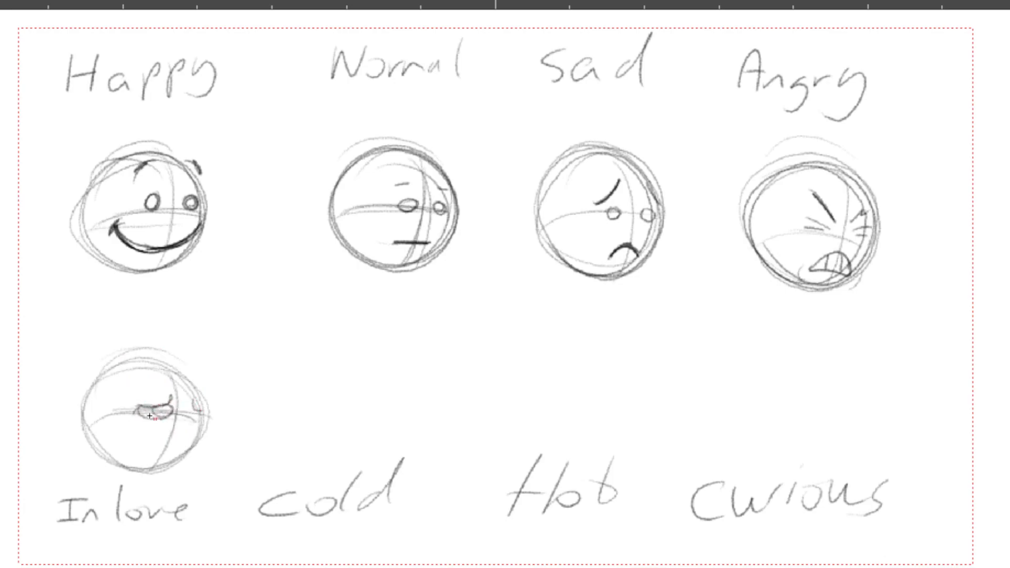
{"action": "left_click_drag", "start_coordinate": [139, 416], "coordinate": [200, 416]}
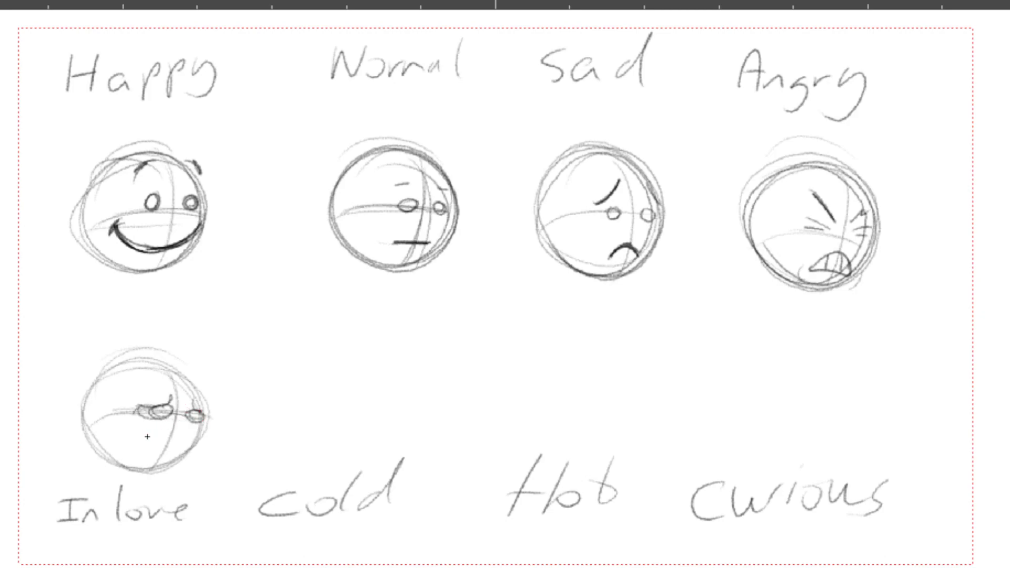
{"action": "left_click_drag", "start_coordinate": [139, 438], "coordinate": [183, 441]}
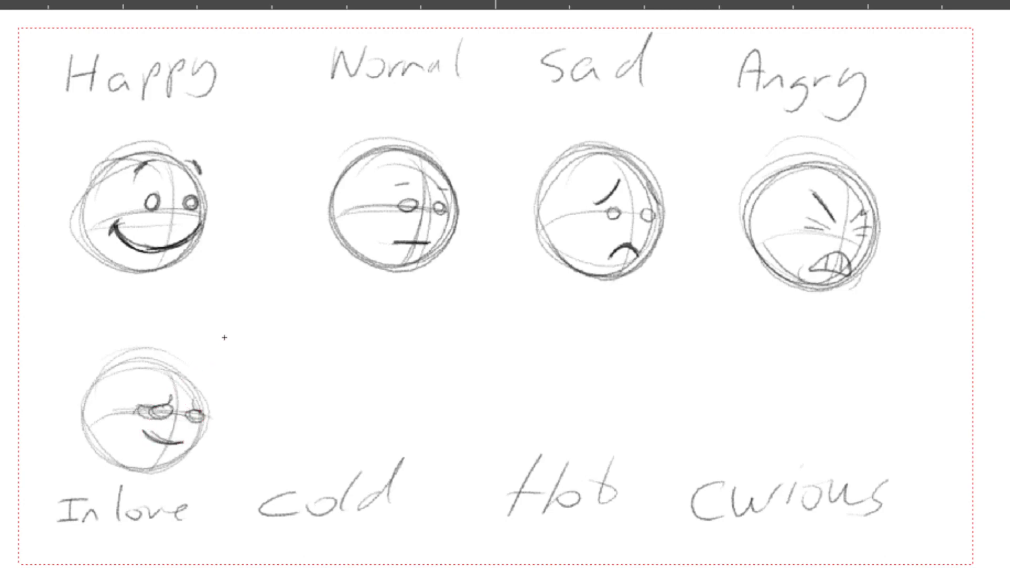
{"action": "mouse_move", "coordinate": [257, 334]}
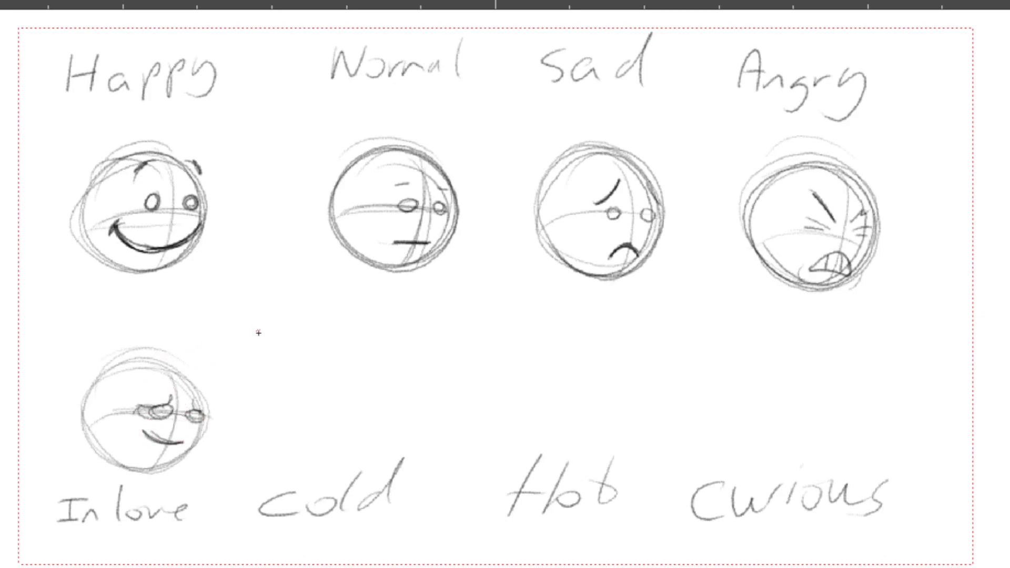
{"action": "mouse_move", "coordinate": [197, 470]}
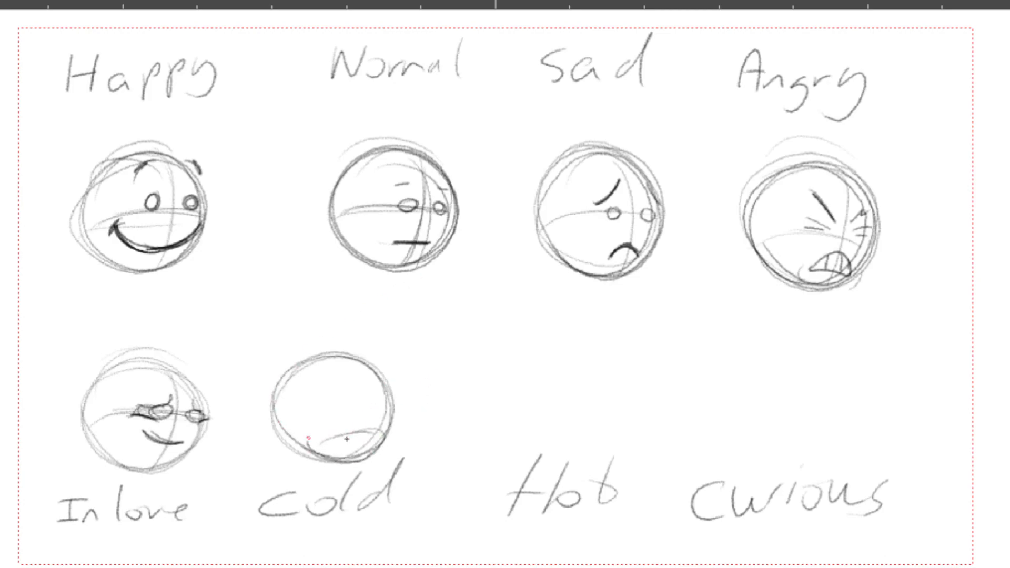
Draw Cold's eyes and chattering teeth, Hot's eyes and hanging tongue, and Curious's guided head circle
{"action": "left_click_drag", "start_coordinate": [310, 441], "coordinate": [383, 441]}
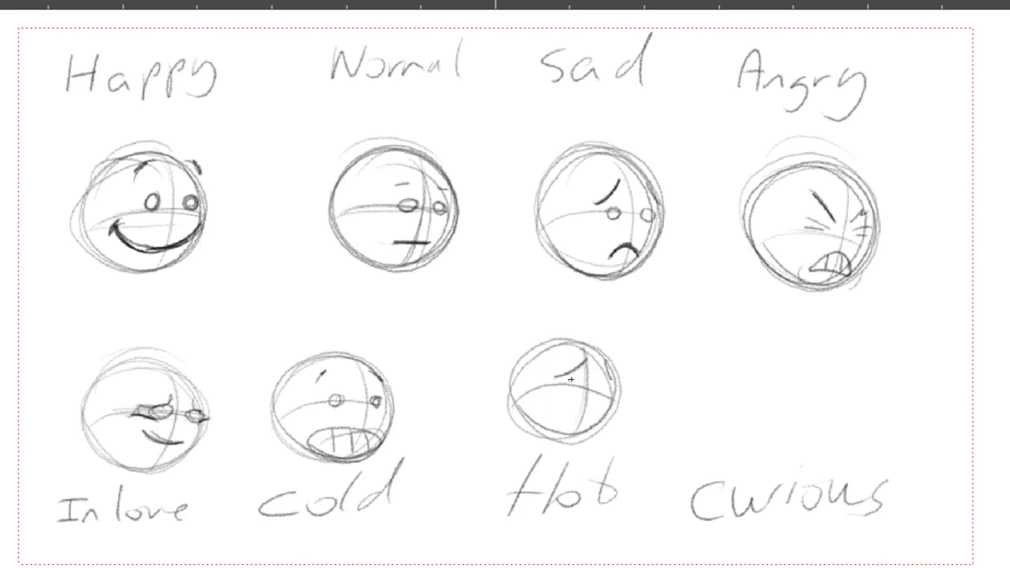
{"action": "left_click_drag", "start_coordinate": [567, 386], "coordinate": [580, 444]}
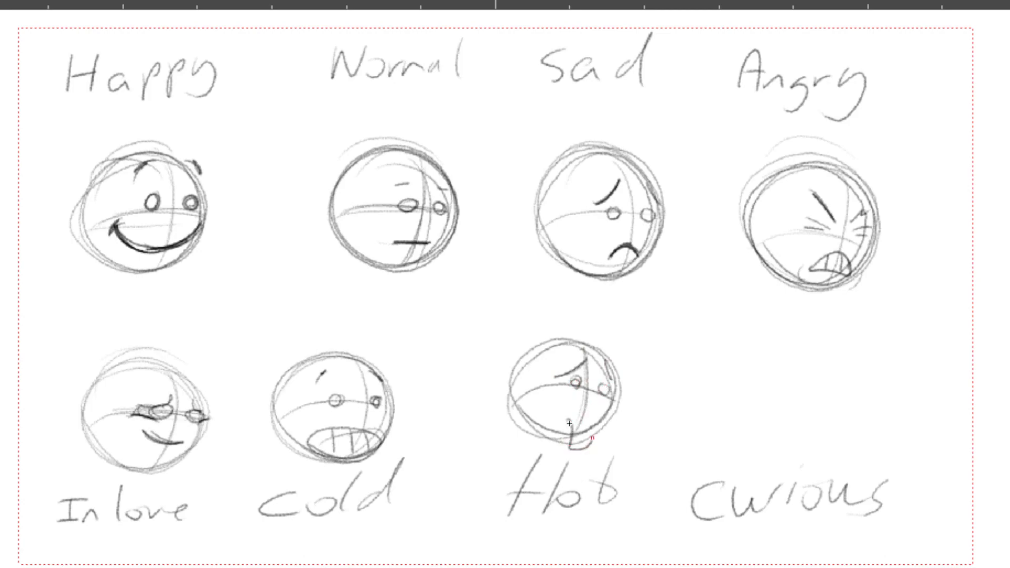
{"action": "left_click_drag", "start_coordinate": [564, 413], "coordinate": [583, 438]}
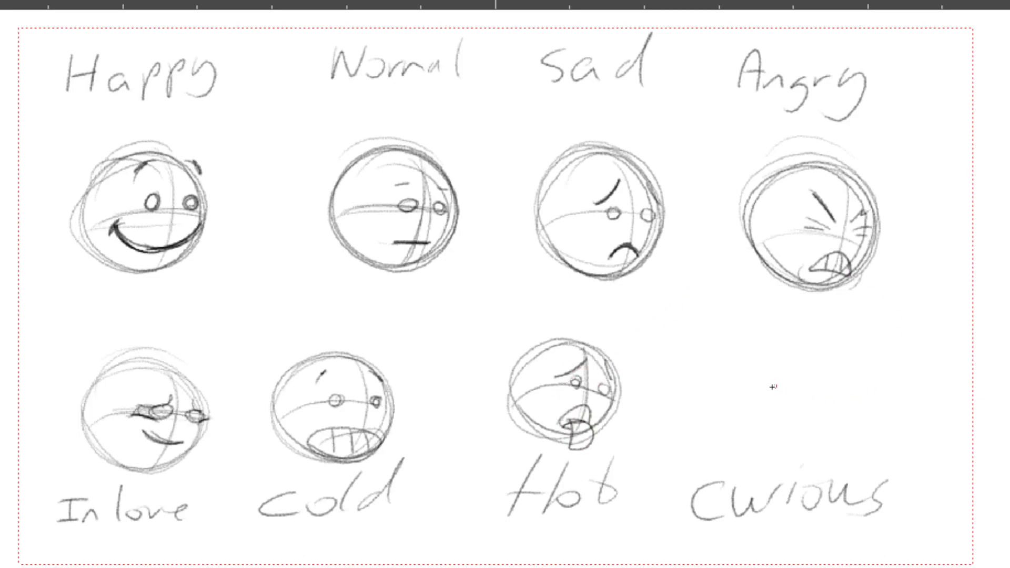
{"action": "left_click_drag", "start_coordinate": [760, 393], "coordinate": [805, 445]}
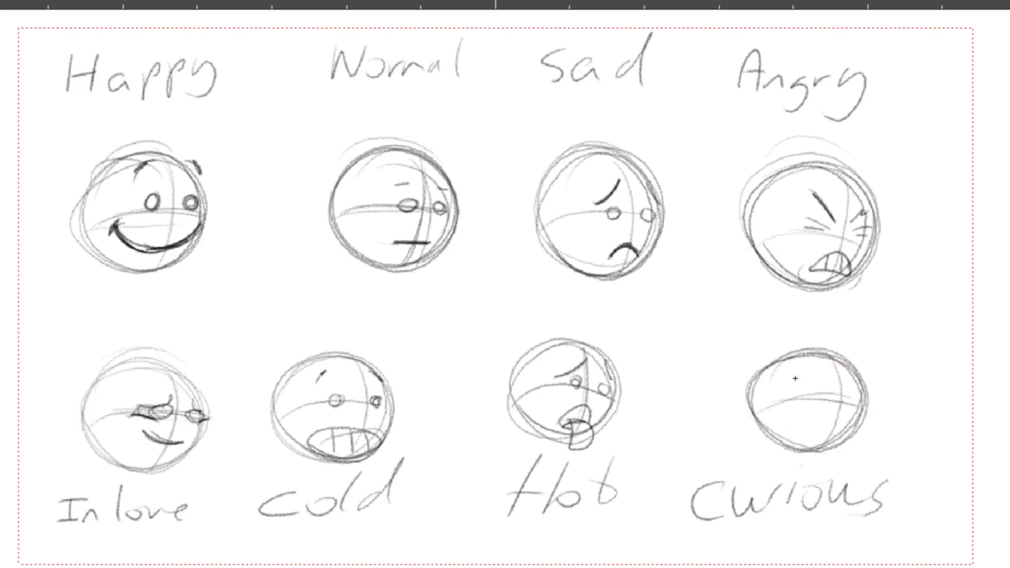
{"action": "left_click_drag", "start_coordinate": [805, 380], "coordinate": [850, 361]}
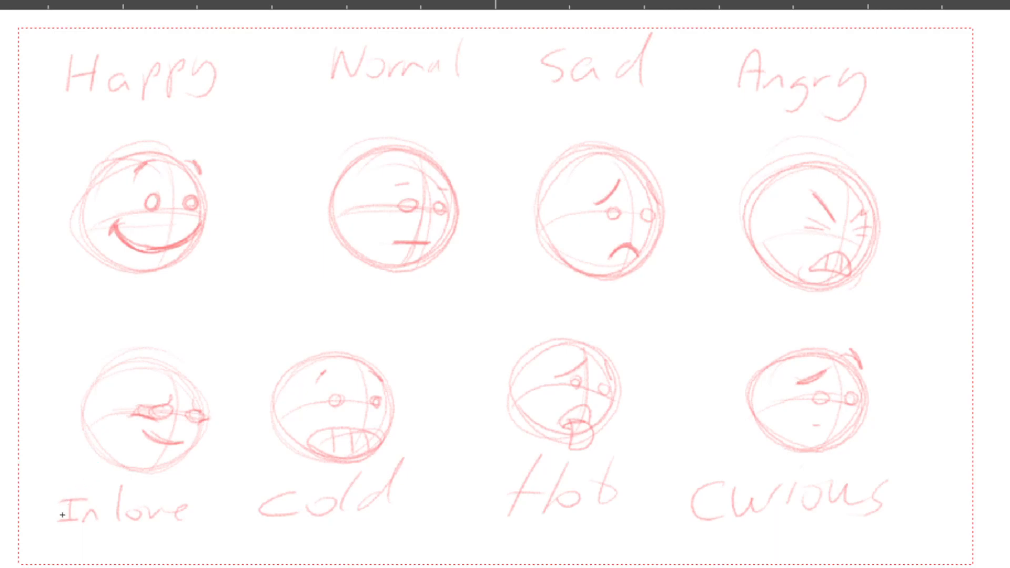
{"action": "mouse_move", "coordinate": [40, 558]}
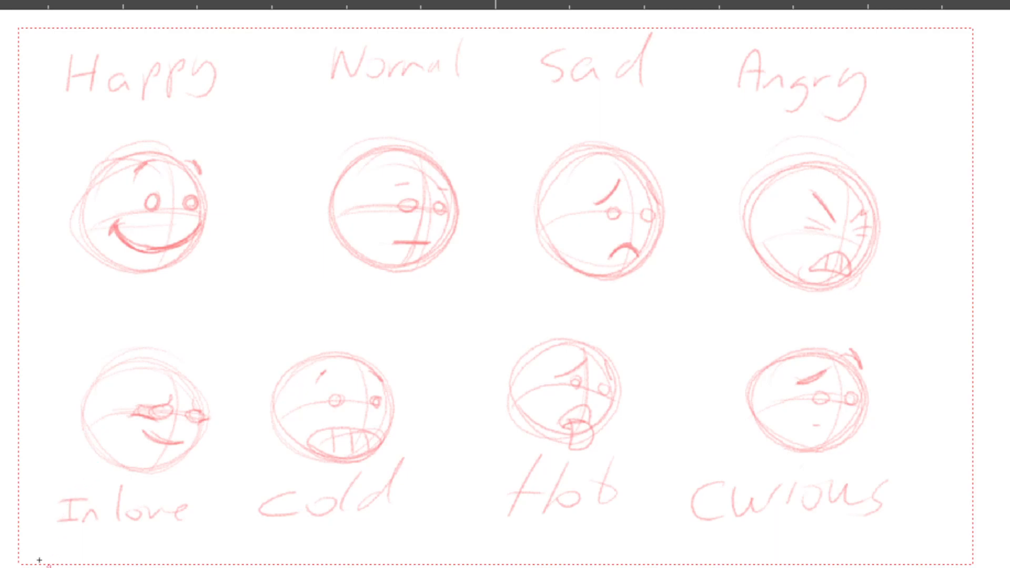
Draw and darken trial eyes over the In love face before they are cleared
{"action": "left_click_drag", "start_coordinate": [133, 415], "coordinate": [173, 392]}
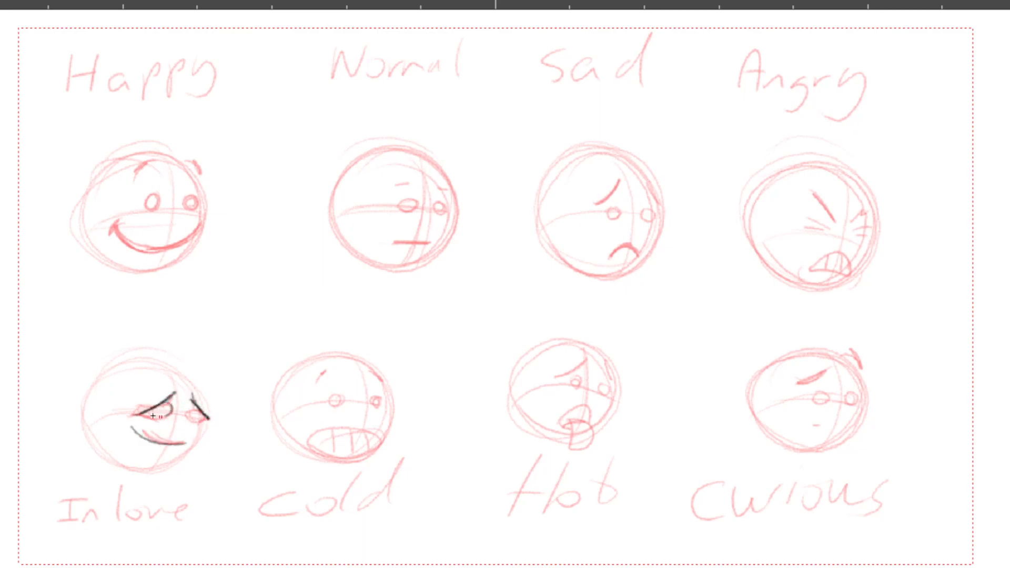
{"action": "left_click_drag", "start_coordinate": [154, 419], "coordinate": [194, 416]}
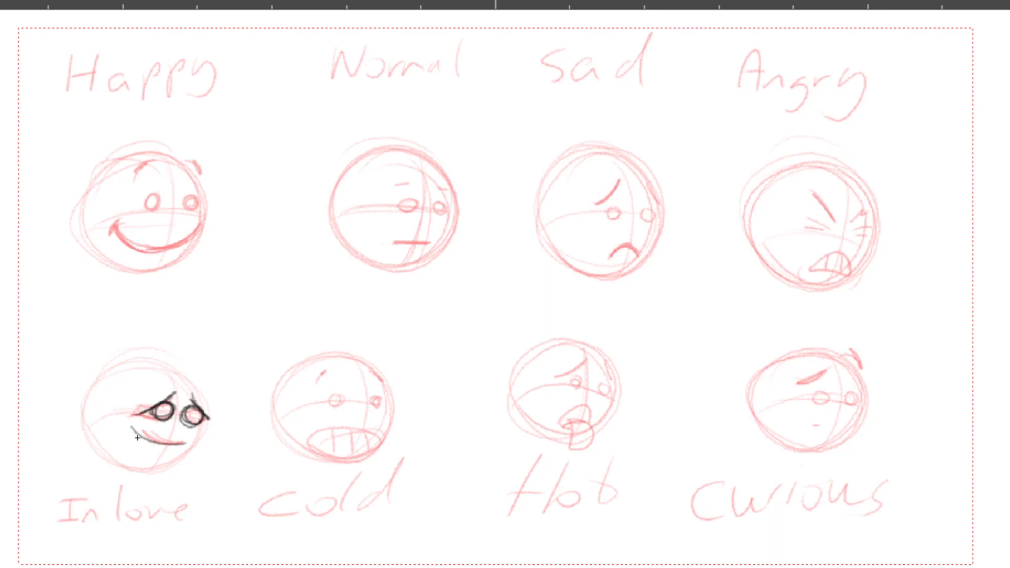
{"action": "left_click_drag", "start_coordinate": [136, 438], "coordinate": [207, 419]}
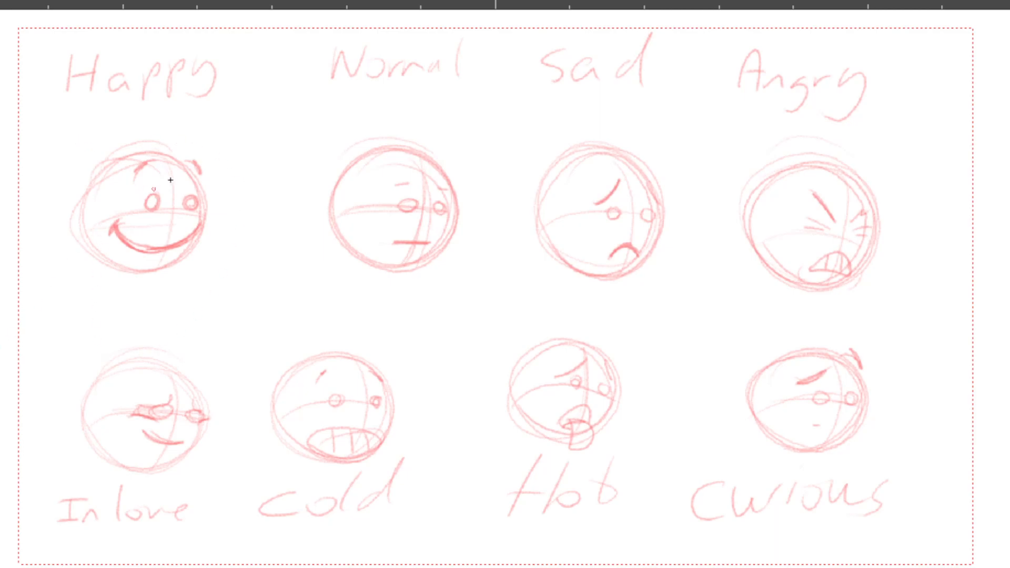
{"action": "mouse_move", "coordinate": [111, 131]}
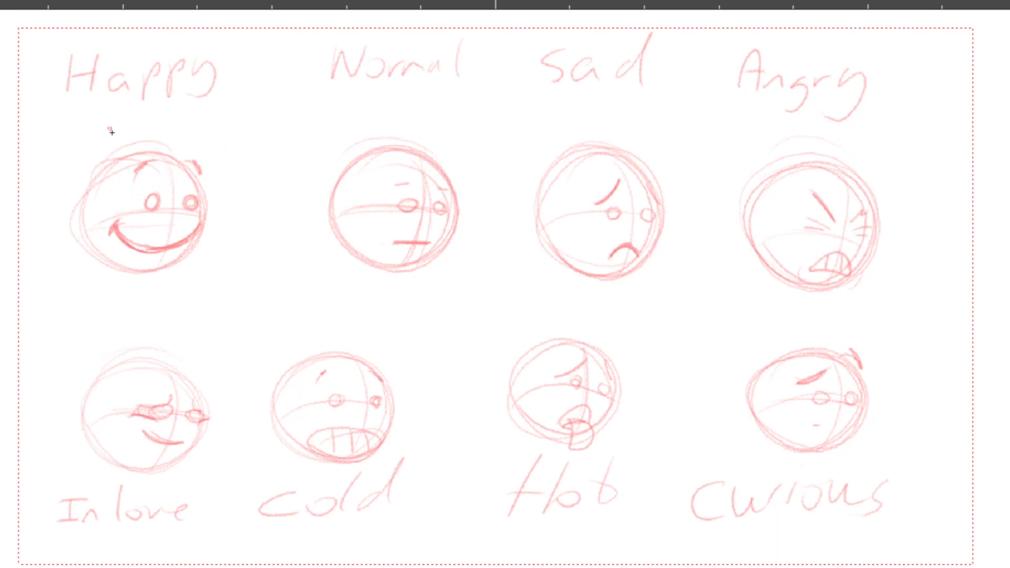
{"action": "mouse_move", "coordinate": [103, 172]}
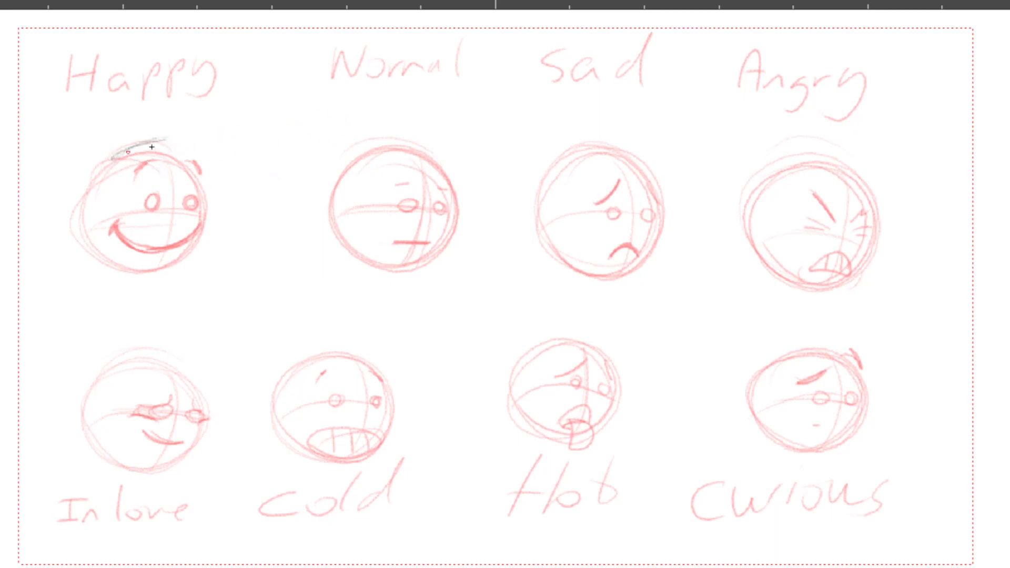
Draw the swept bangs and outline the cheek and jaw over the Happy head in dark pencil
{"action": "left_click_drag", "start_coordinate": [125, 155], "coordinate": [222, 145]}
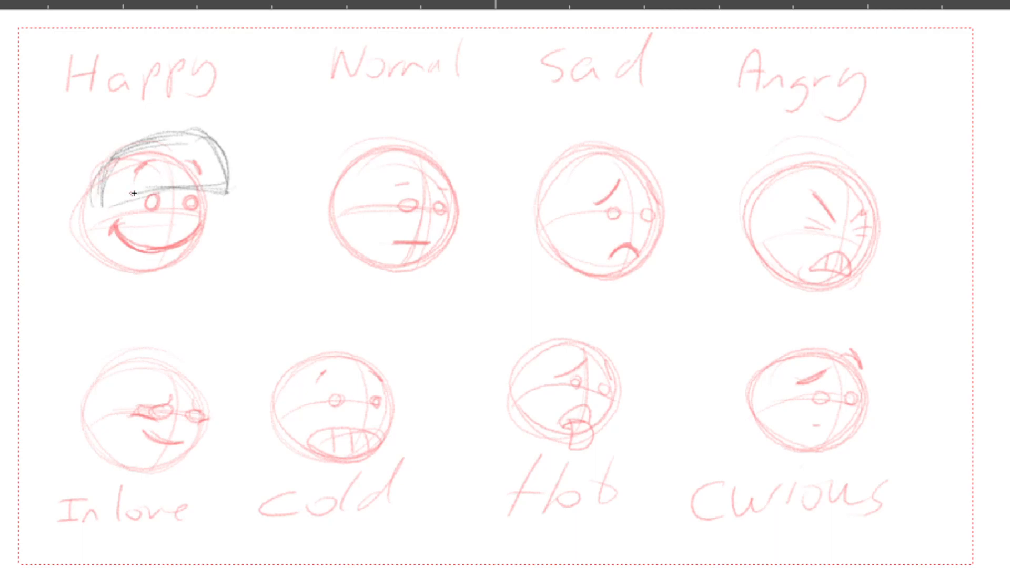
{"action": "mouse_move", "coordinate": [87, 181]}
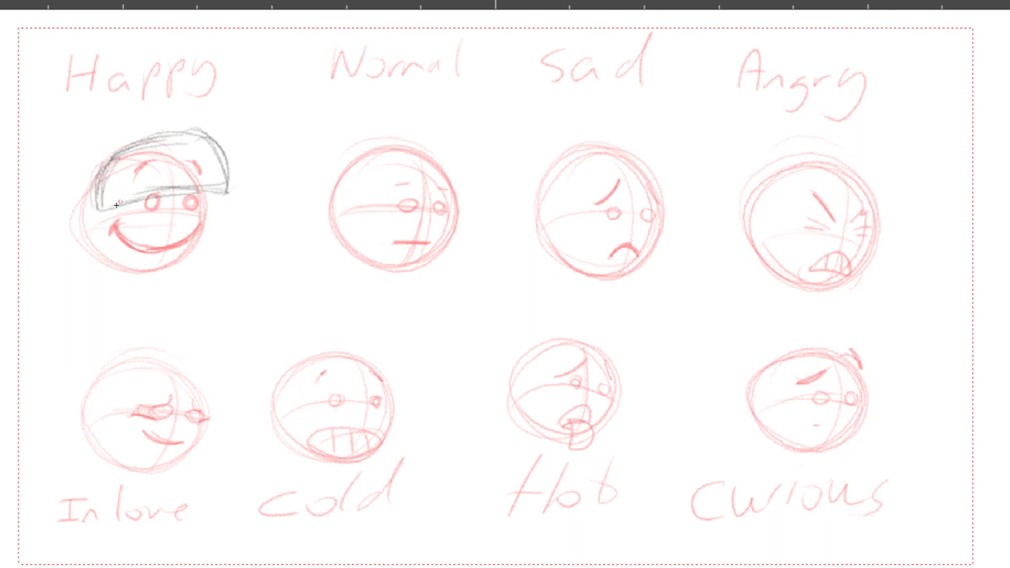
{"action": "left_click_drag", "start_coordinate": [116, 205], "coordinate": [216, 227]}
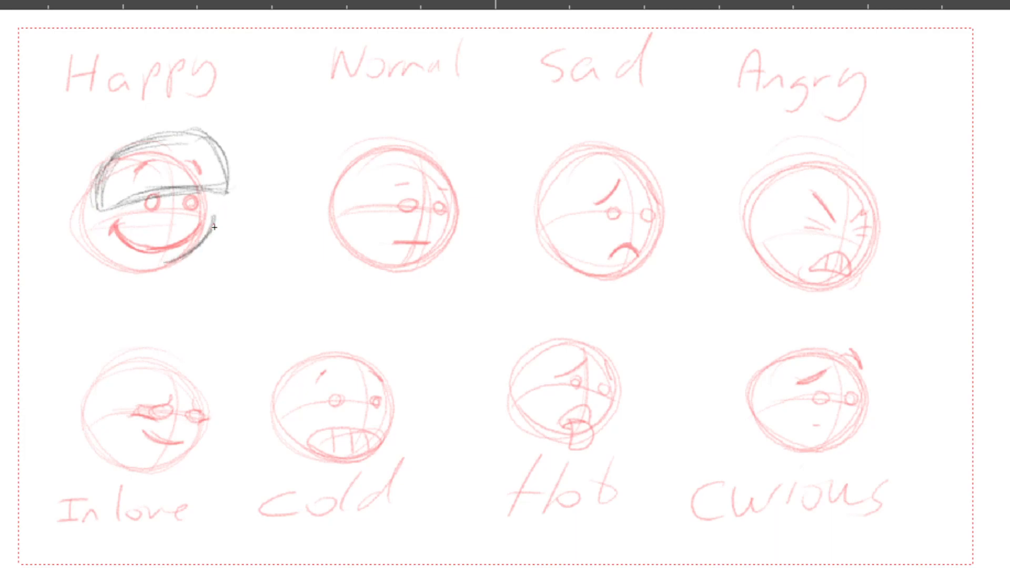
{"action": "left_click_drag", "start_coordinate": [212, 219], "coordinate": [155, 264]}
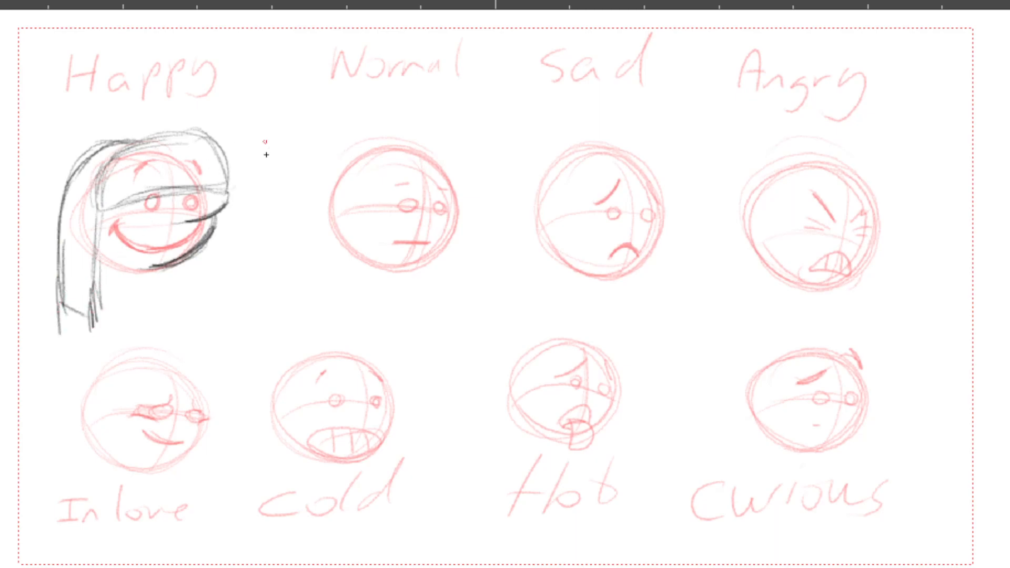
{"action": "mouse_move", "coordinate": [171, 216]}
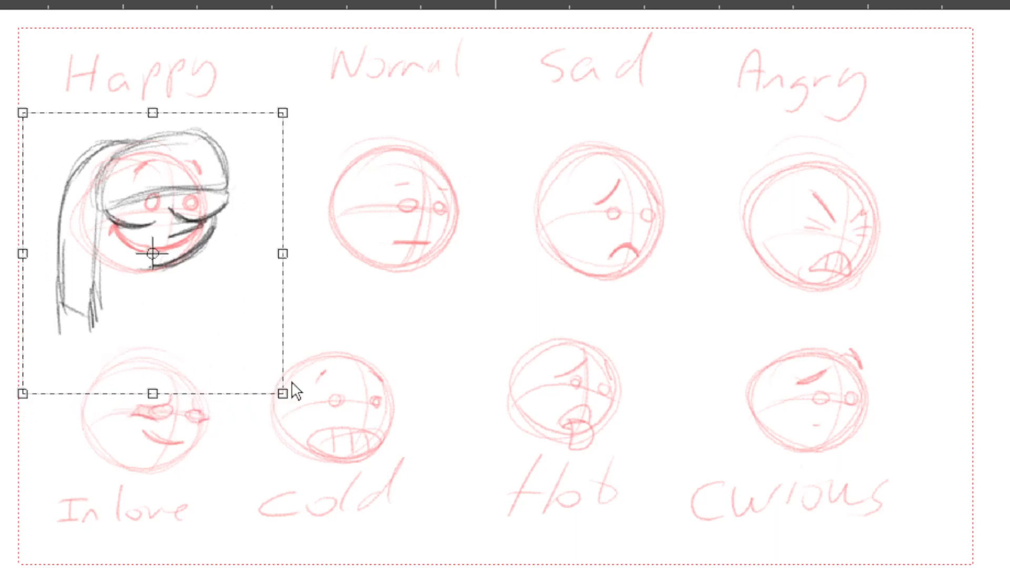
Move copies of the girl's head drawing over the Normal and Sad faces
{"action": "left_click_drag", "start_coordinate": [154, 256], "coordinate": [409, 256]}
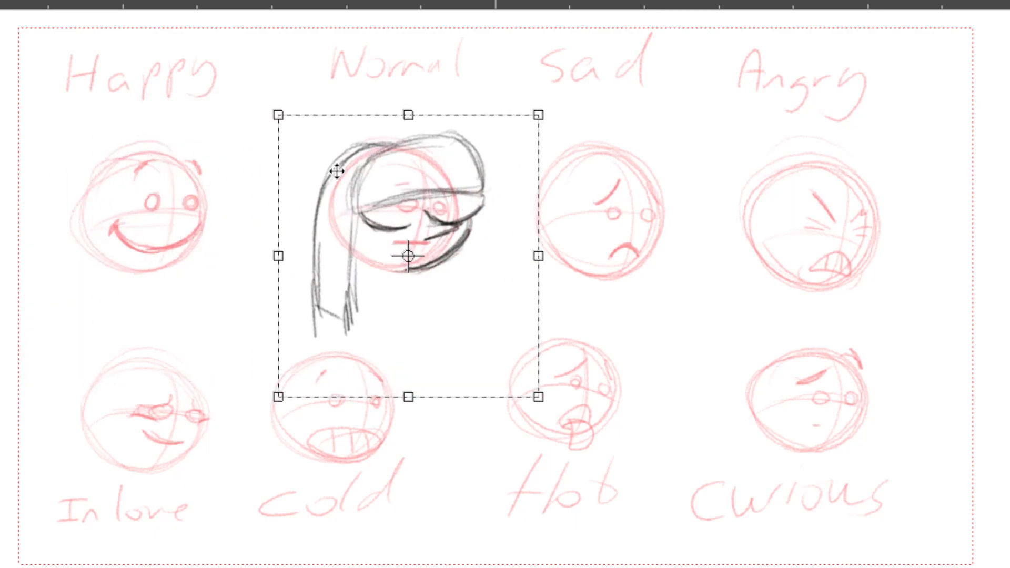
{"action": "left_click_drag", "start_coordinate": [407, 255], "coordinate": [153, 255]}
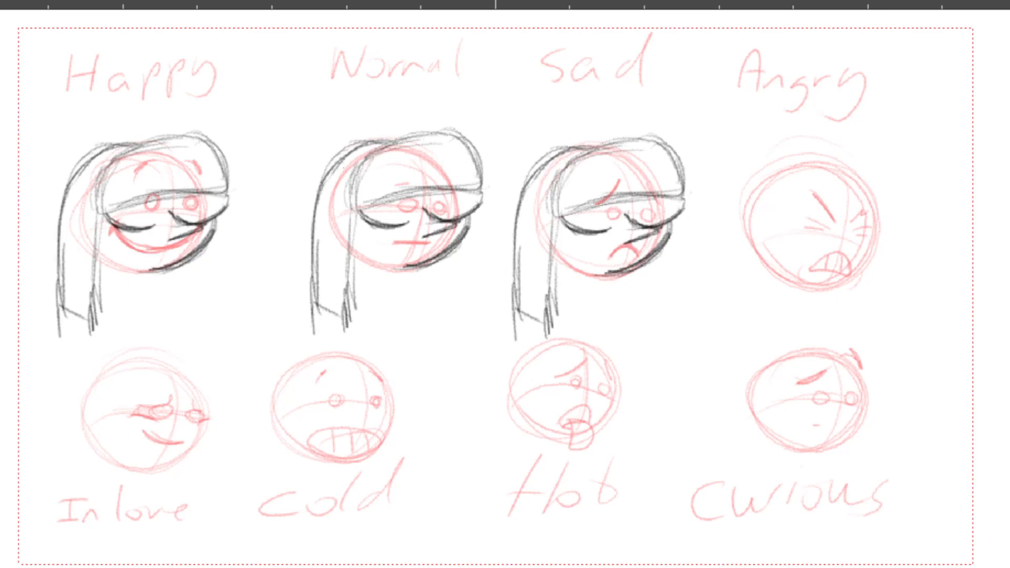
{"action": "mouse_move", "coordinate": [618, 171]}
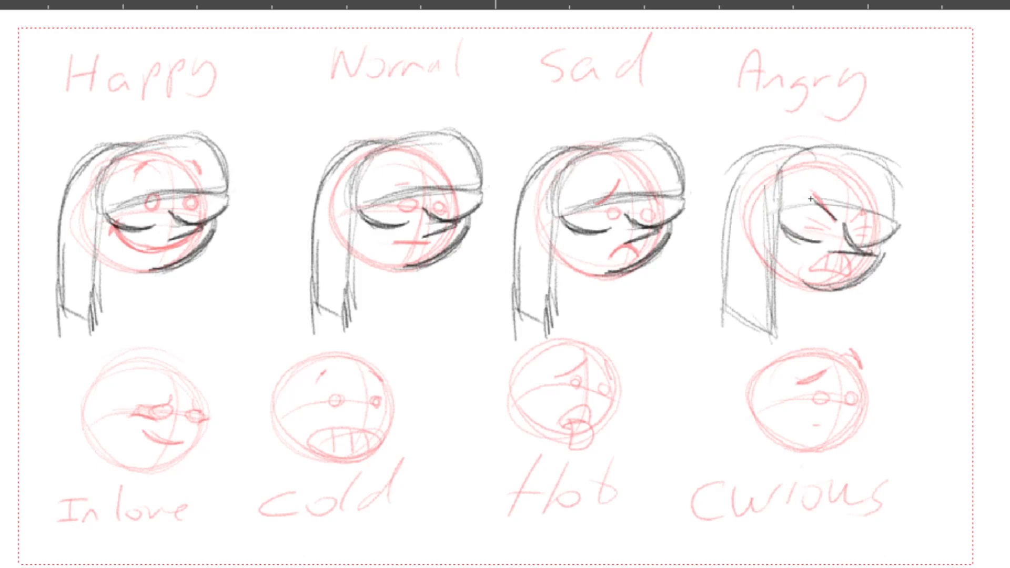
Draw long hair with bangs and squinting eyes on the Angry head
{"action": "left_click_drag", "start_coordinate": [805, 222], "coordinate": [832, 225]}
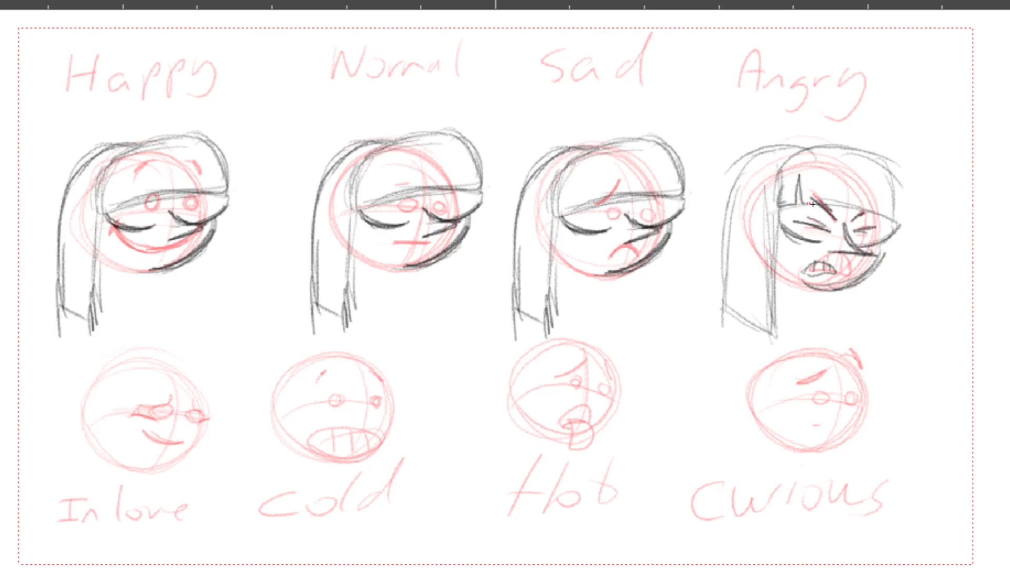
{"action": "left_click_drag", "start_coordinate": [808, 203], "coordinate": [899, 203]}
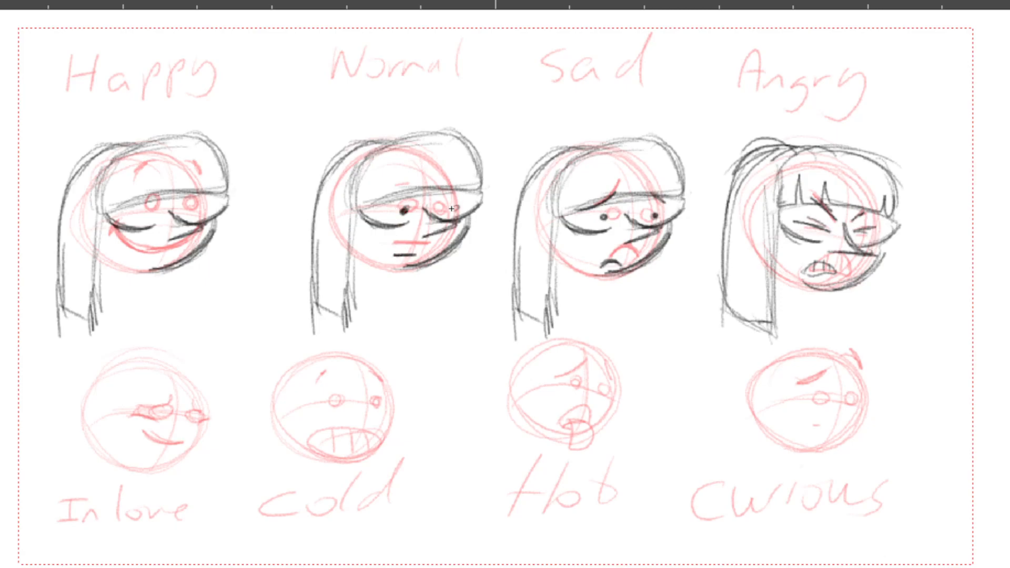
Dot a dark pupil onto the Normal face
{"action": "left_click", "coordinate": [452, 209]}
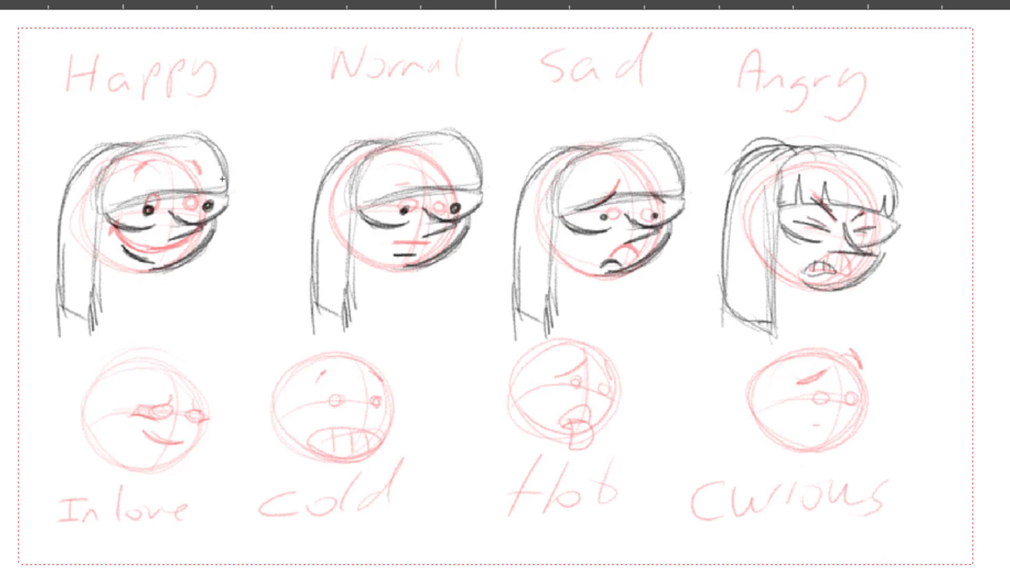
{"action": "mouse_move", "coordinate": [303, 54]}
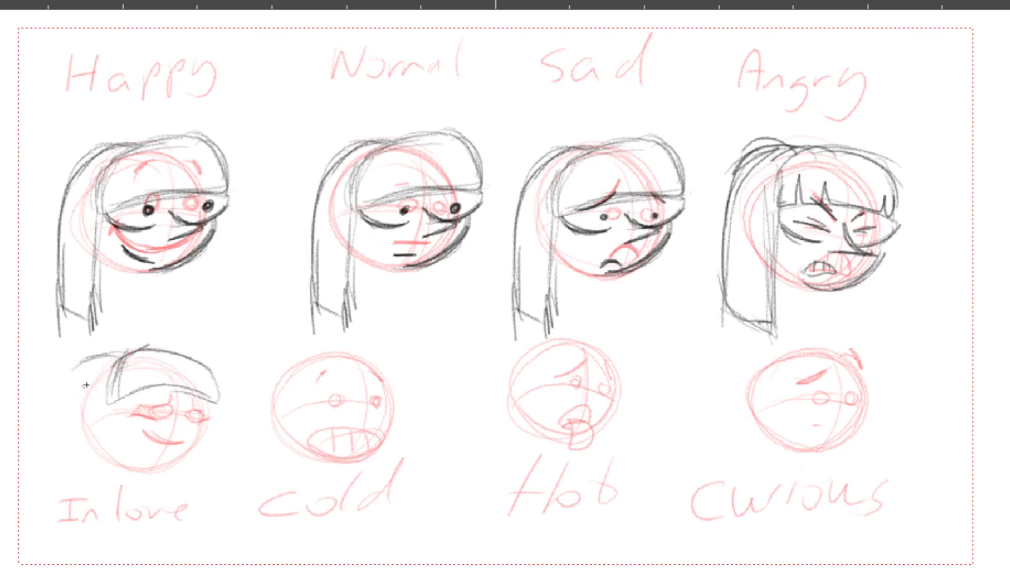
Draw the In love girl's bangs, long hair and a closed eye with lashes
{"action": "left_click_drag", "start_coordinate": [85, 374], "coordinate": [106, 532]}
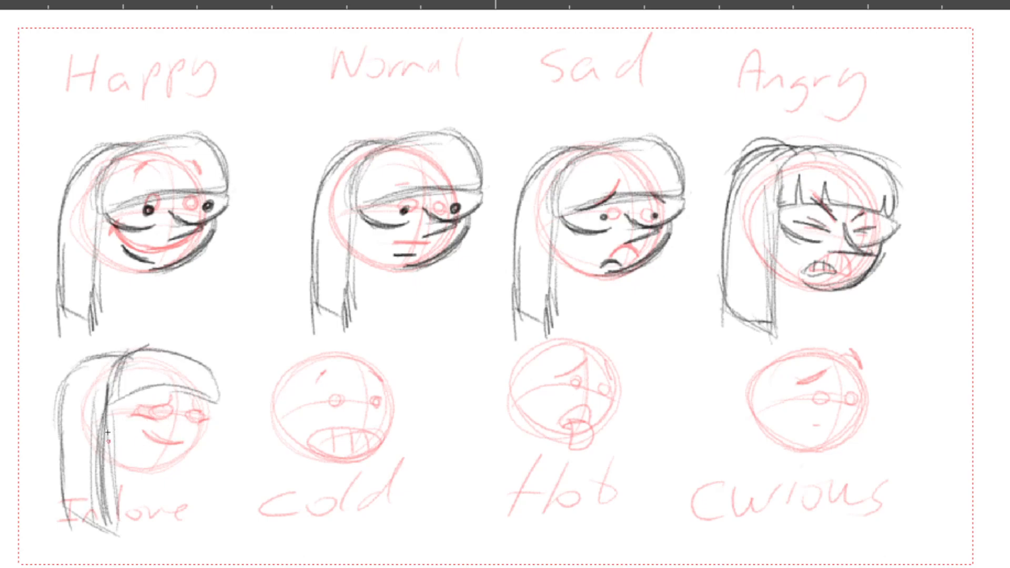
{"action": "left_click_drag", "start_coordinate": [135, 403], "coordinate": [158, 419]}
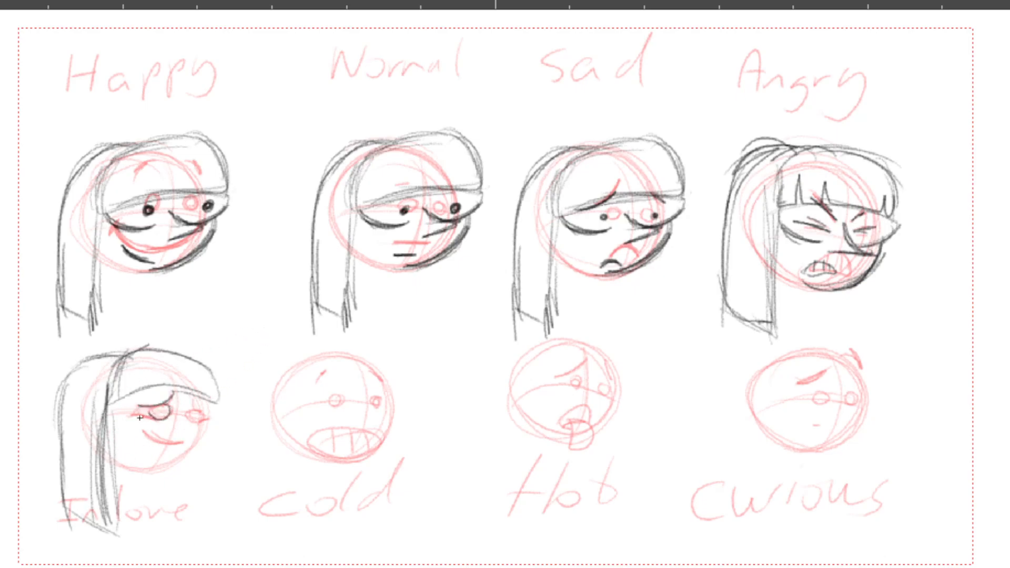
{"action": "left_click_drag", "start_coordinate": [139, 419], "coordinate": [200, 403]}
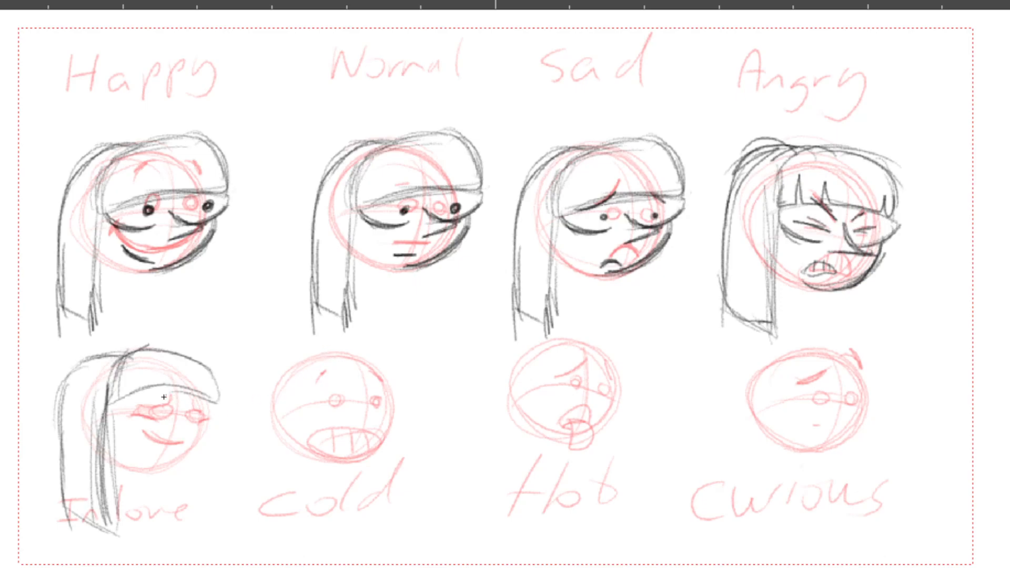
{"action": "mouse_move", "coordinate": [283, 315]}
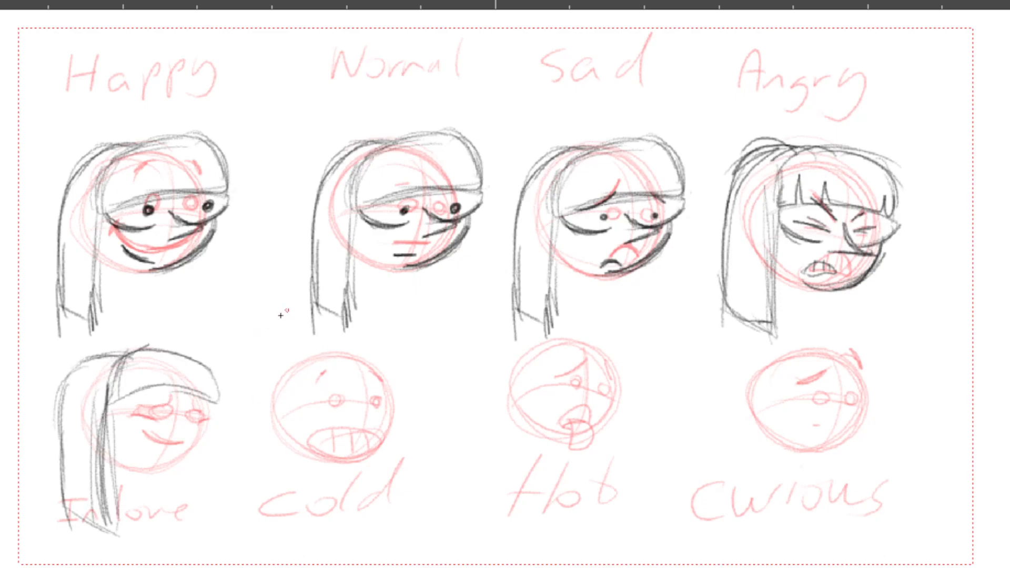
{"action": "mouse_move", "coordinate": [113, 415]}
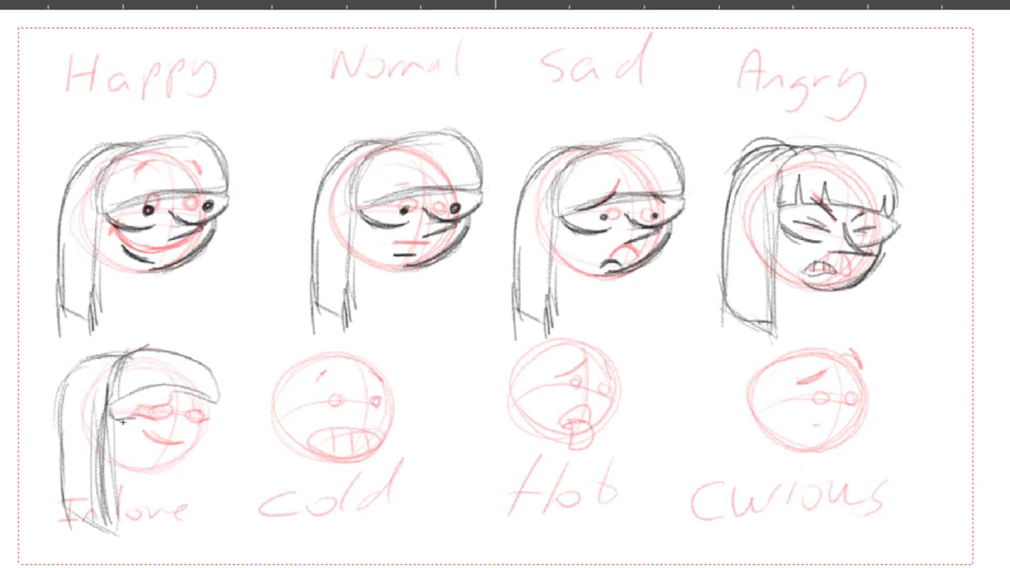
{"action": "left_click_drag", "start_coordinate": [113, 404], "coordinate": [151, 419]}
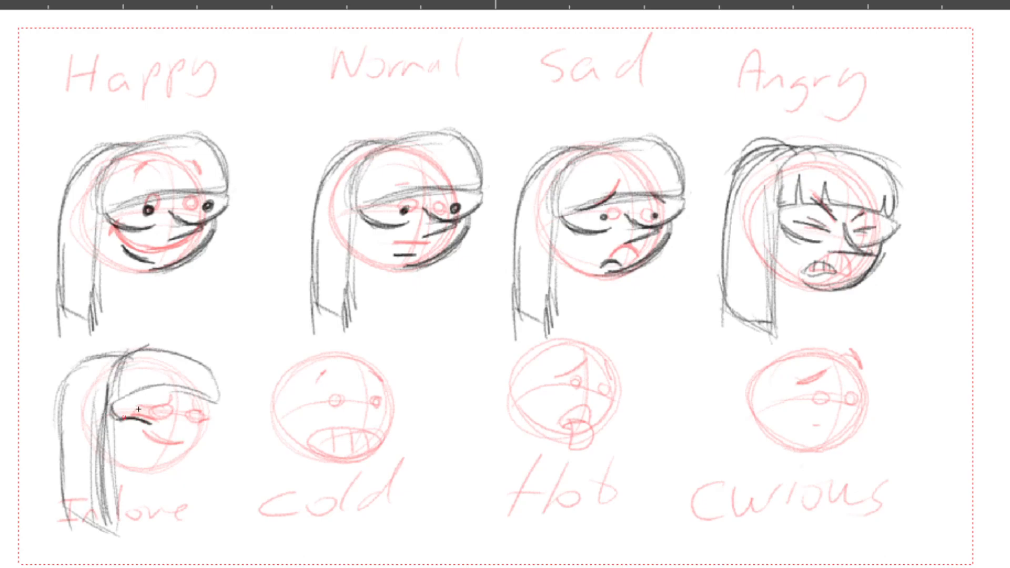
Ink the In love face's closed blushing eyes and refine its features
{"action": "left_click_drag", "start_coordinate": [122, 419], "coordinate": [203, 428]}
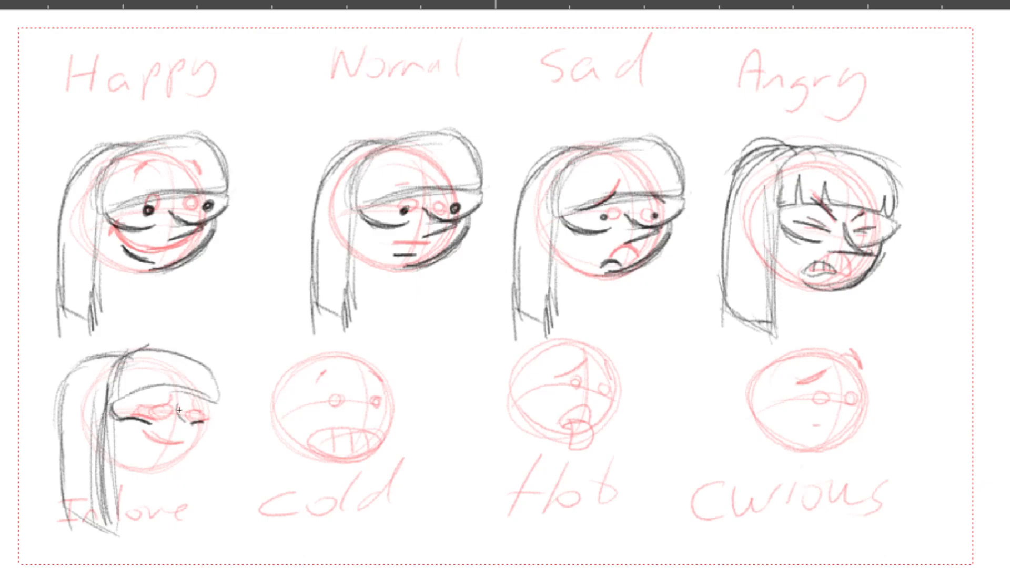
{"action": "left_click_drag", "start_coordinate": [173, 409], "coordinate": [206, 432]}
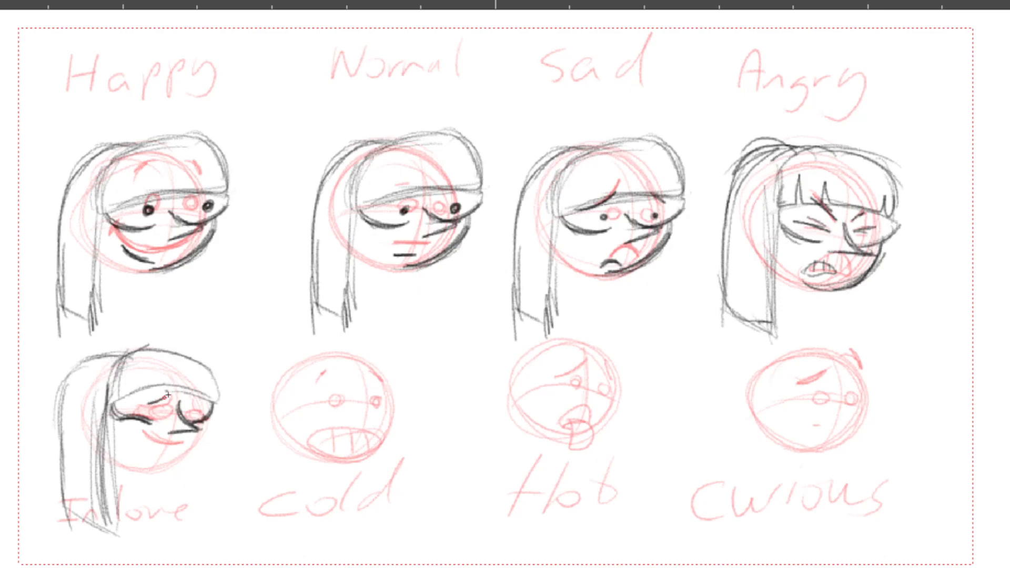
{"action": "left_click_drag", "start_coordinate": [136, 403], "coordinate": [170, 393]}
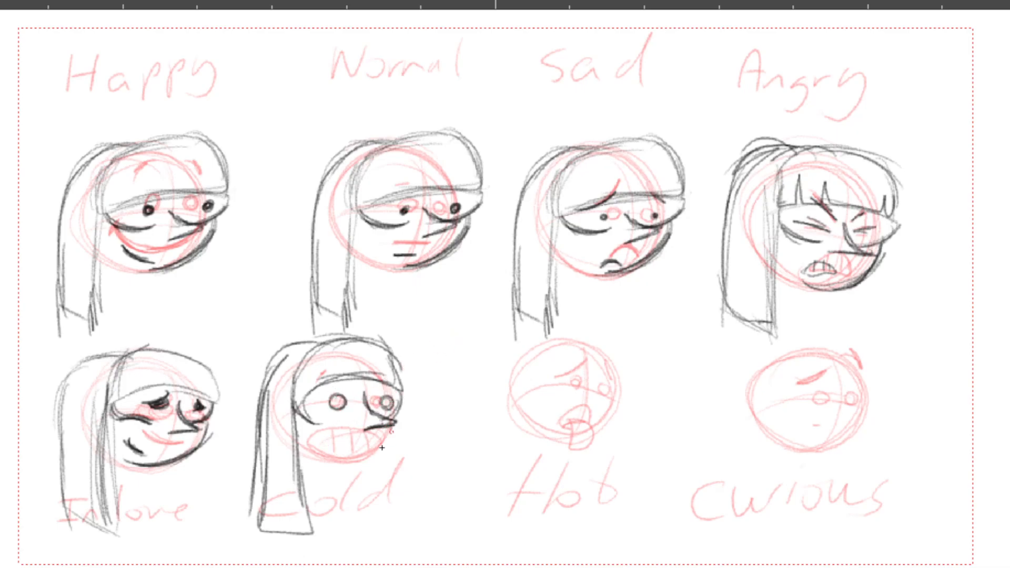
Ink the Cold face's mouth with bared teeth inside
{"action": "left_click_drag", "start_coordinate": [316, 452], "coordinate": [393, 431]}
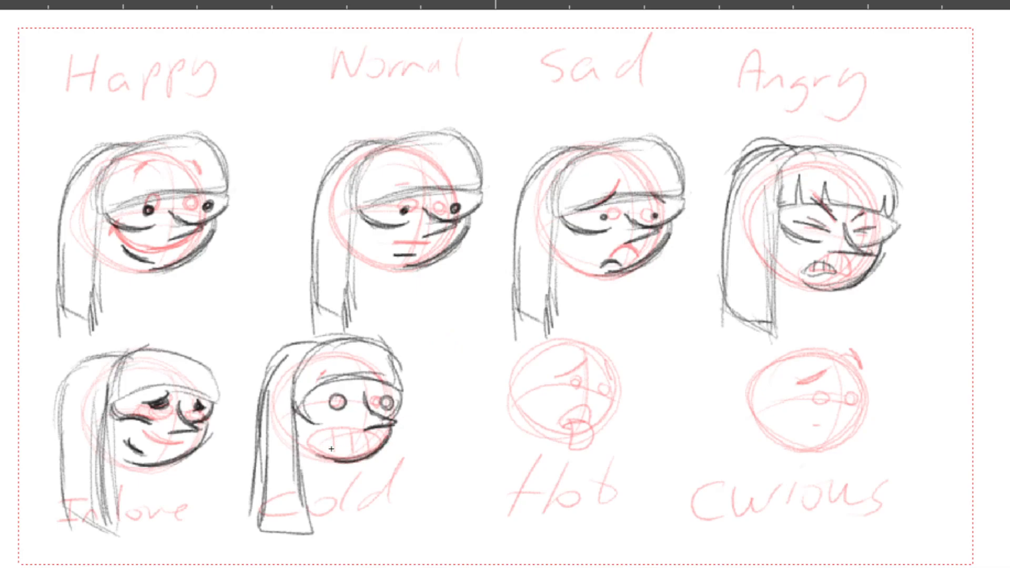
{"action": "left_click_drag", "start_coordinate": [328, 444], "coordinate": [349, 452]}
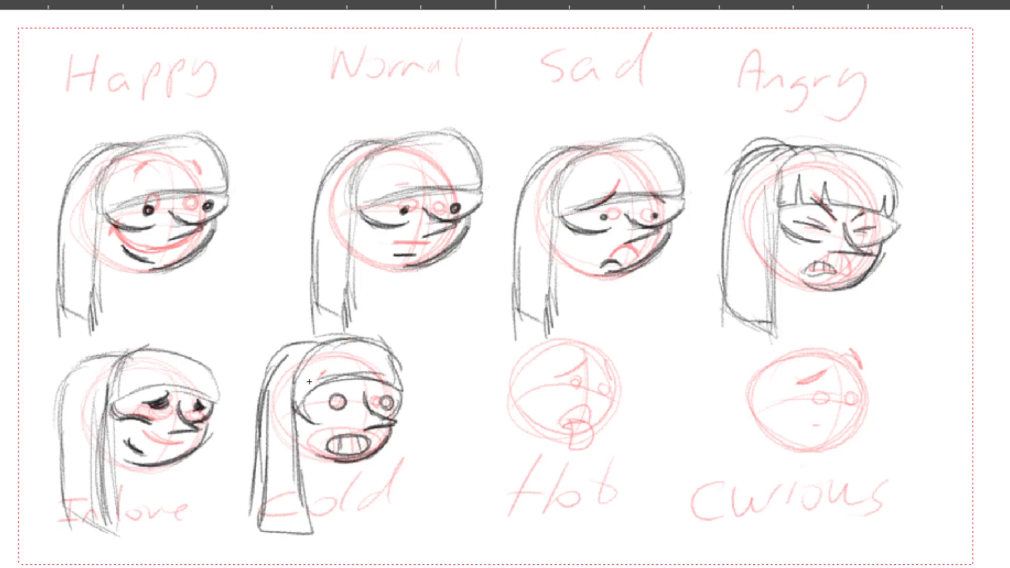
Add pointed bangs to Cold and draw the Hot girl's long hair outline
{"action": "left_click_drag", "start_coordinate": [294, 400], "coordinate": [349, 377]}
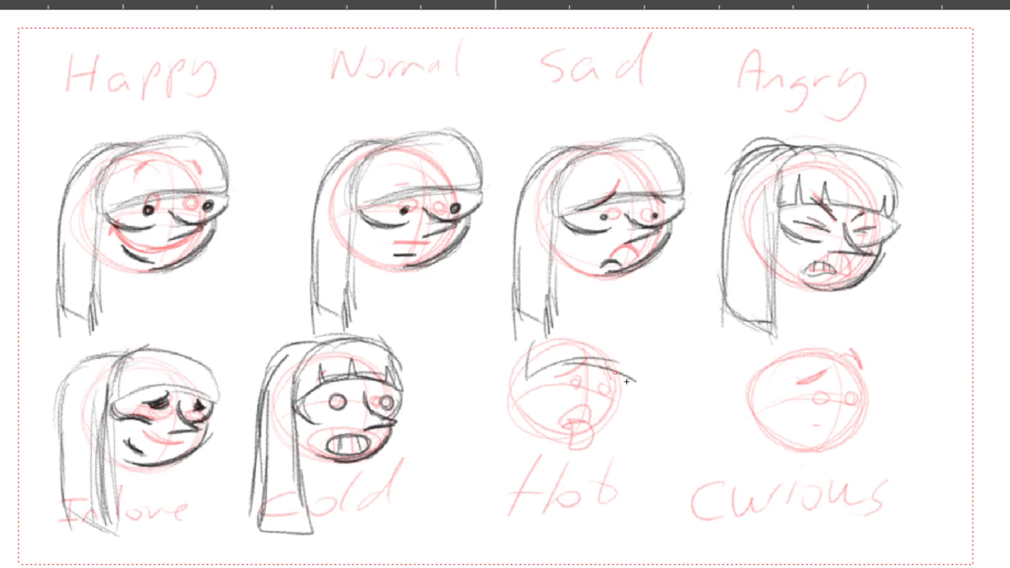
{"action": "left_click_drag", "start_coordinate": [628, 380], "coordinate": [550, 349]}
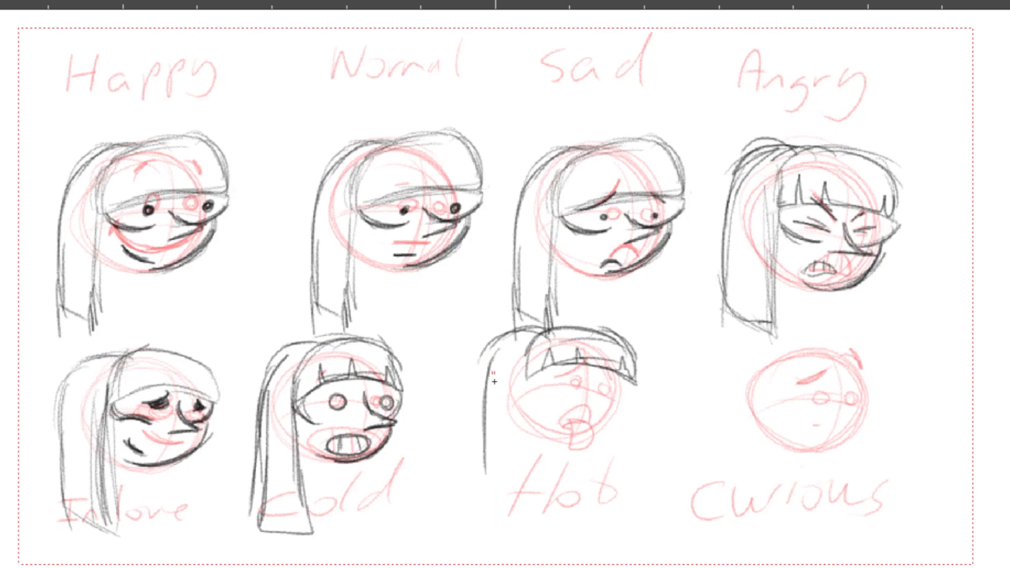
{"action": "left_click_drag", "start_coordinate": [492, 383], "coordinate": [525, 499]}
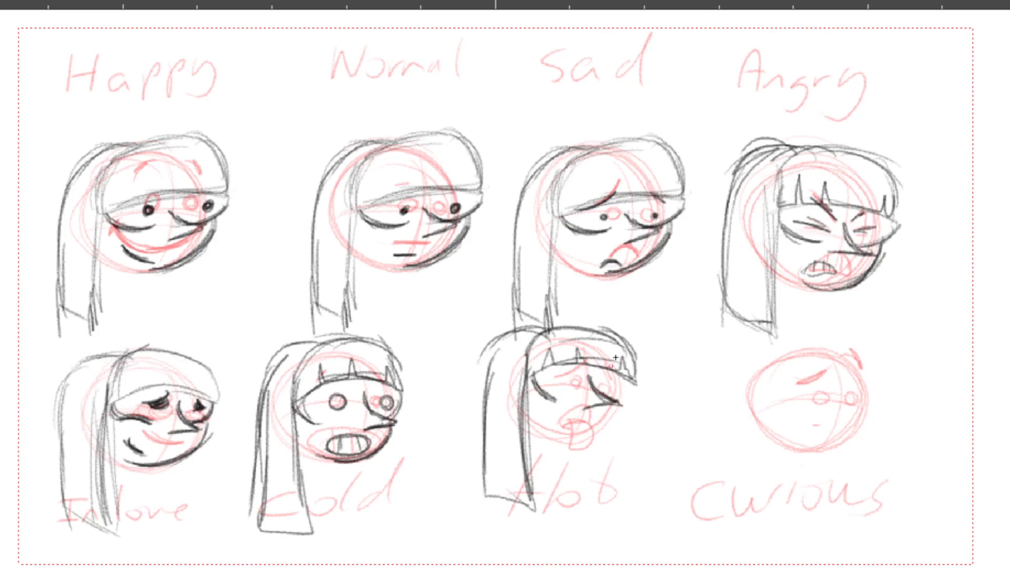
{"action": "mouse_move", "coordinate": [682, 314]}
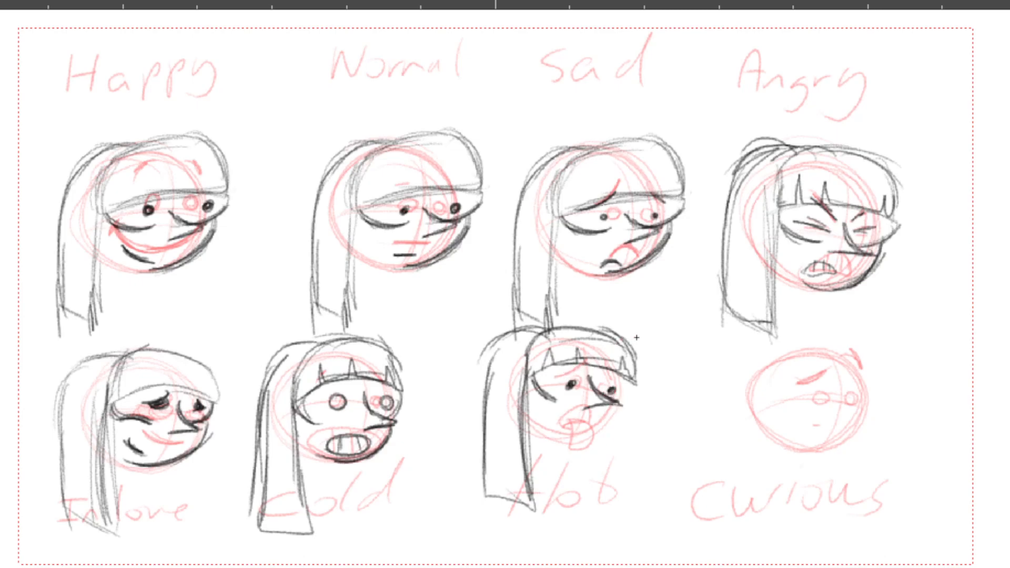
{"action": "mouse_move", "coordinate": [689, 313]}
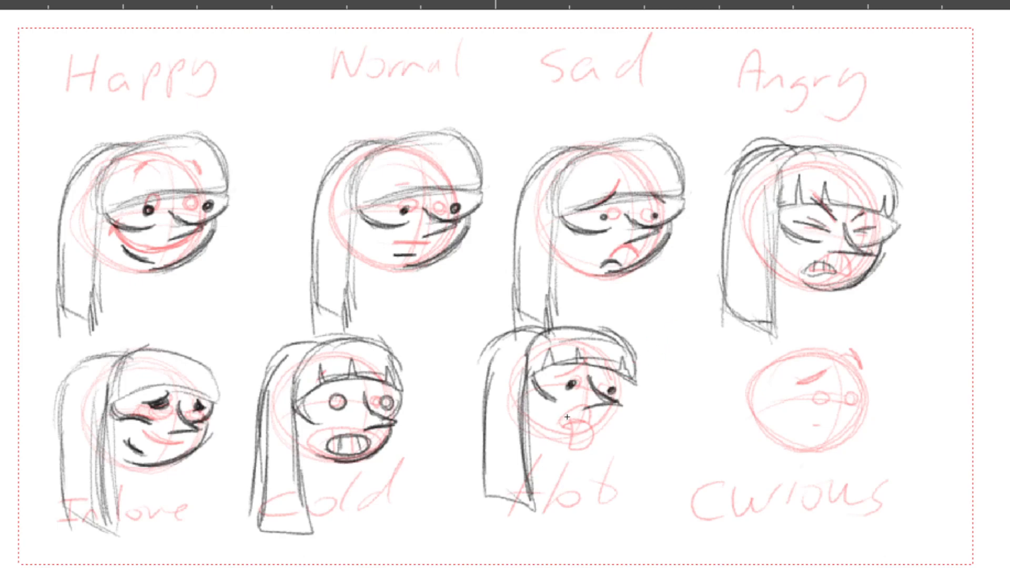
Draw the Hot face's worried eyes, open mouth and tongue sticking out
{"action": "left_click_drag", "start_coordinate": [564, 418], "coordinate": [619, 383]}
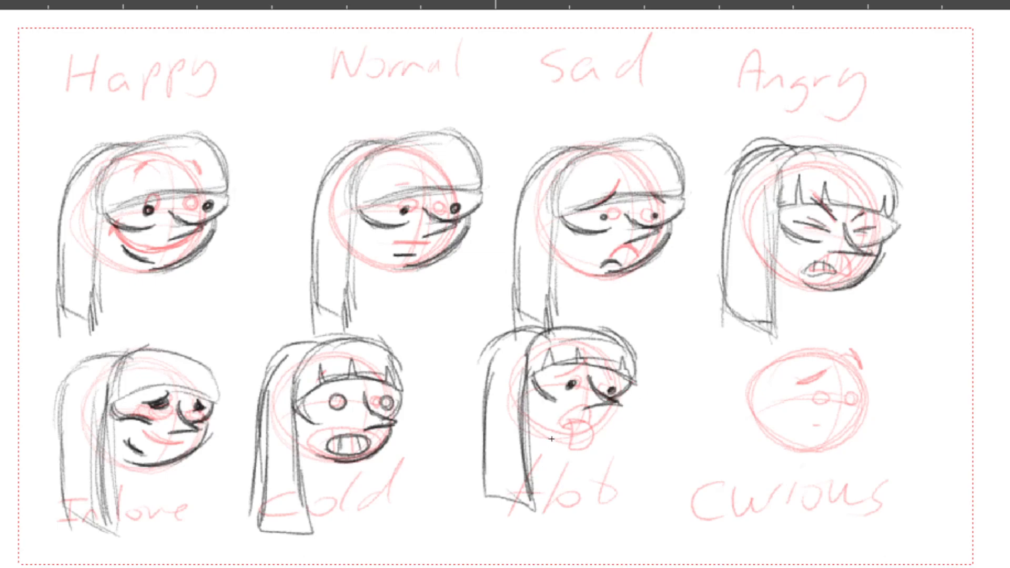
{"action": "left_click_drag", "start_coordinate": [566, 422], "coordinate": [564, 457]}
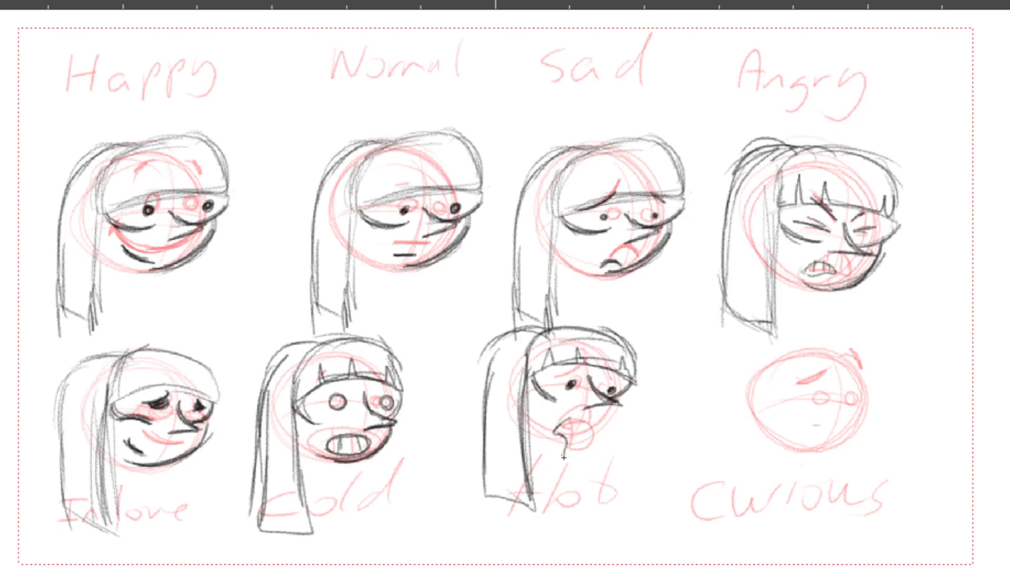
{"action": "left_click_drag", "start_coordinate": [562, 428], "coordinate": [566, 454]}
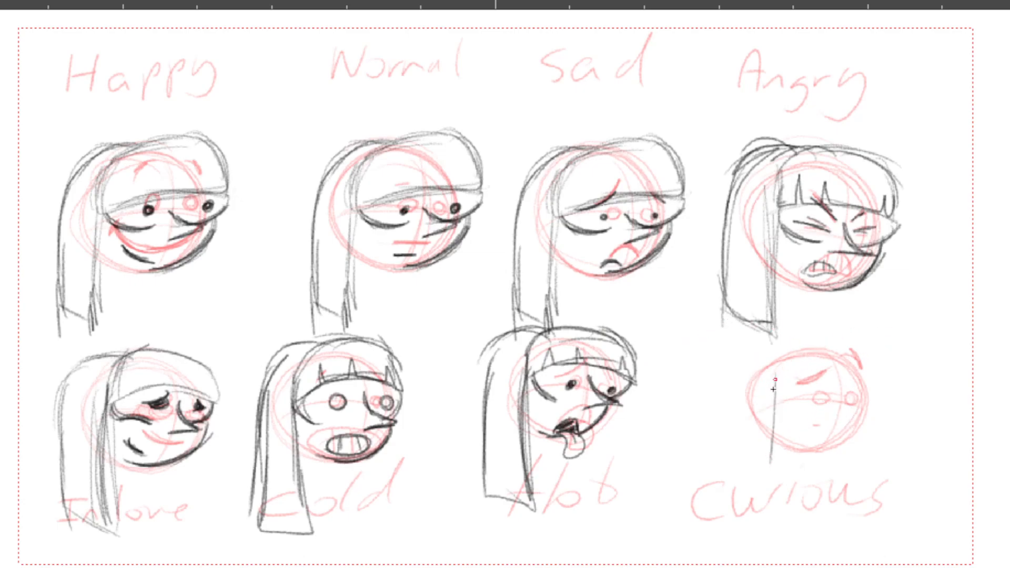
Sketch bangs and long hair strands over the Curious circle
{"action": "left_click_drag", "start_coordinate": [776, 374], "coordinate": [770, 476]}
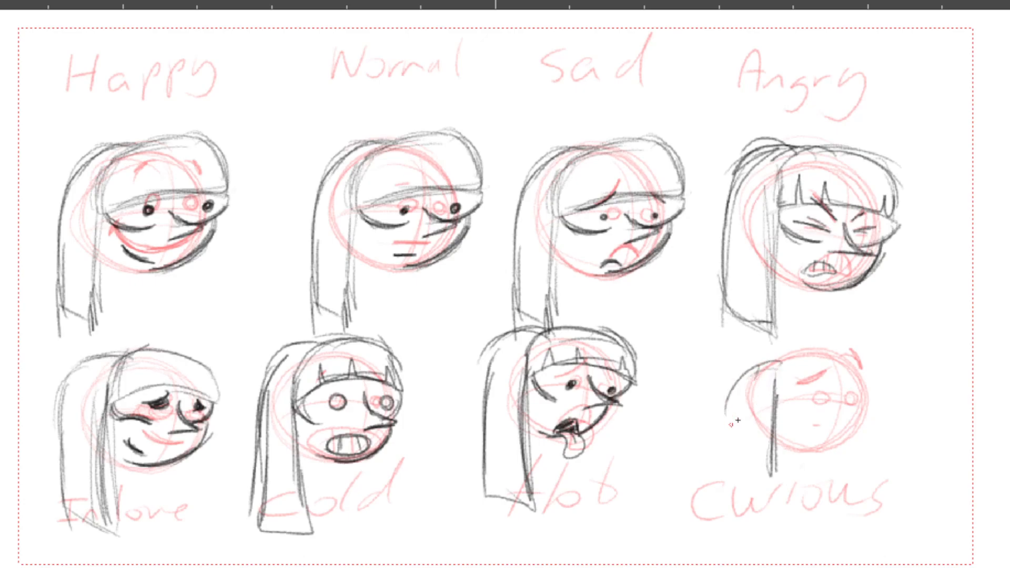
{"action": "mouse_move", "coordinate": [783, 360]}
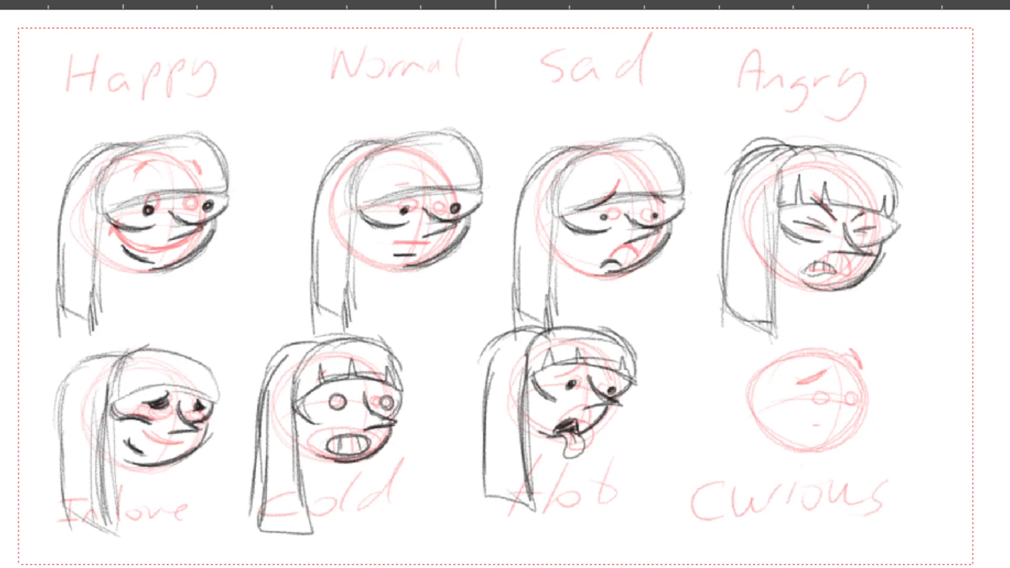
{"action": "left_click_drag", "start_coordinate": [780, 380], "coordinate": [877, 373]}
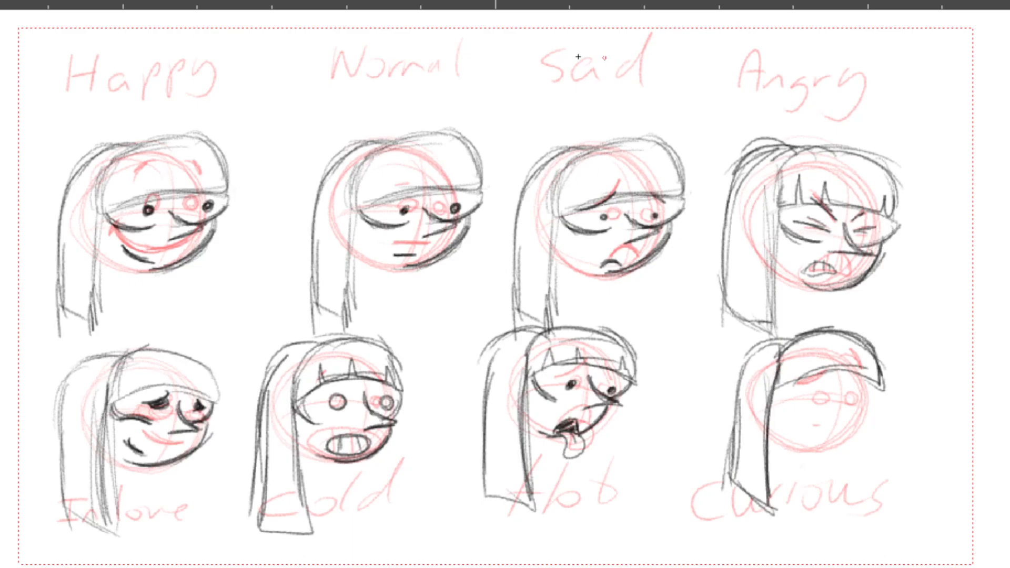
{"action": "mouse_move", "coordinate": [113, 200]}
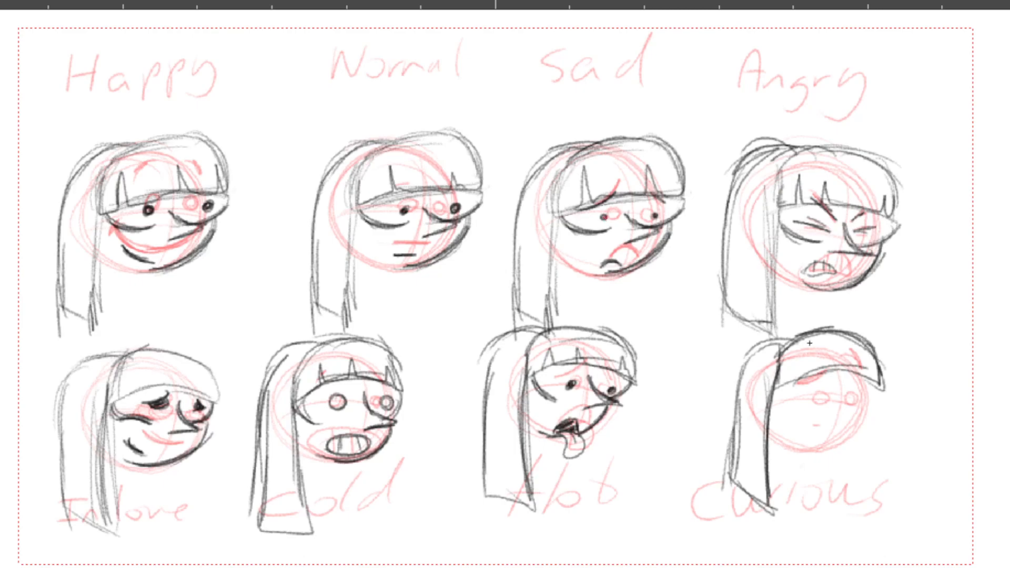
{"action": "left_click_drag", "start_coordinate": [738, 349], "coordinate": [826, 377]}
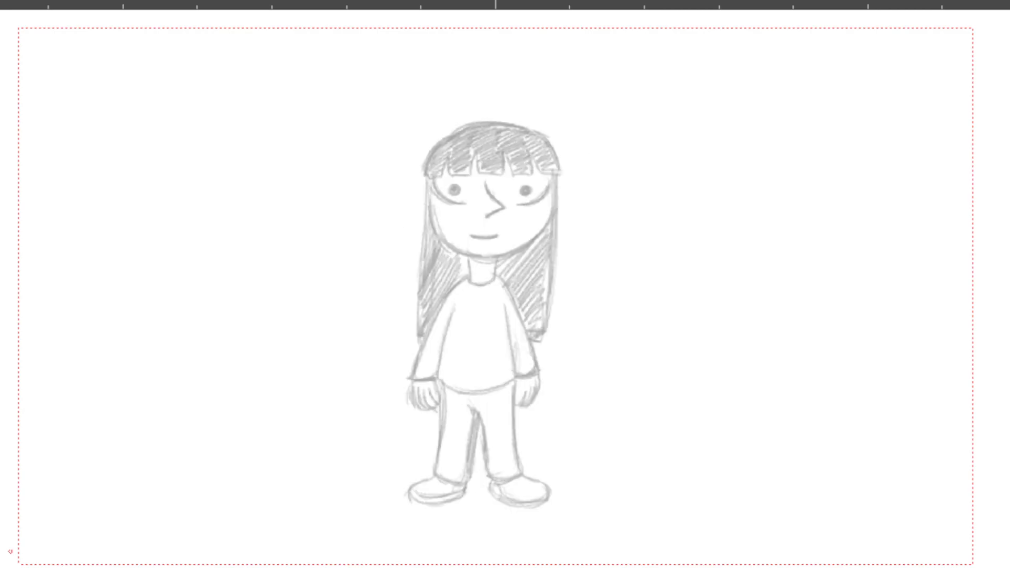
{"action": "mouse_move", "coordinate": [21, 441]}
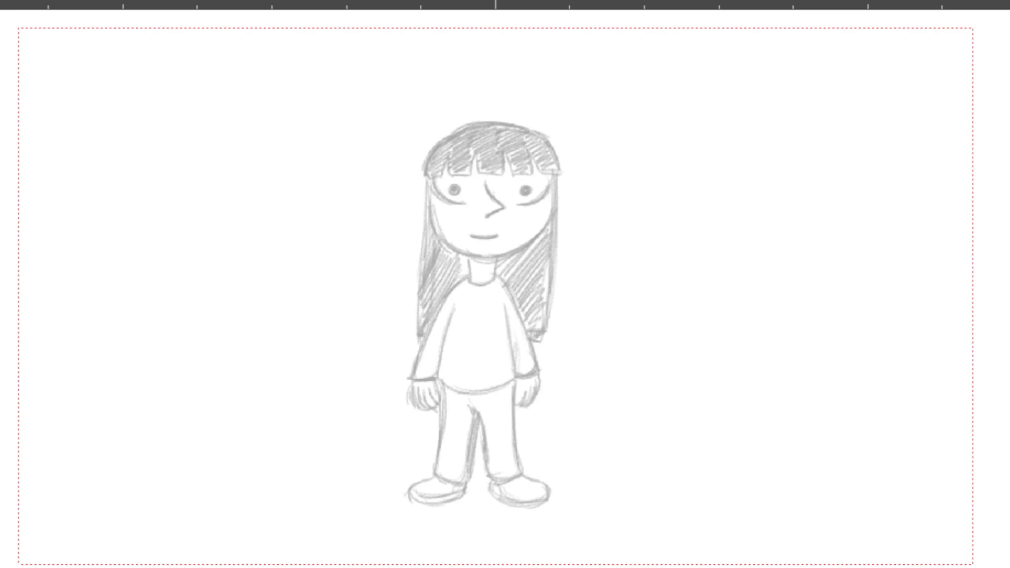
{"action": "mouse_move", "coordinate": [7, 38]}
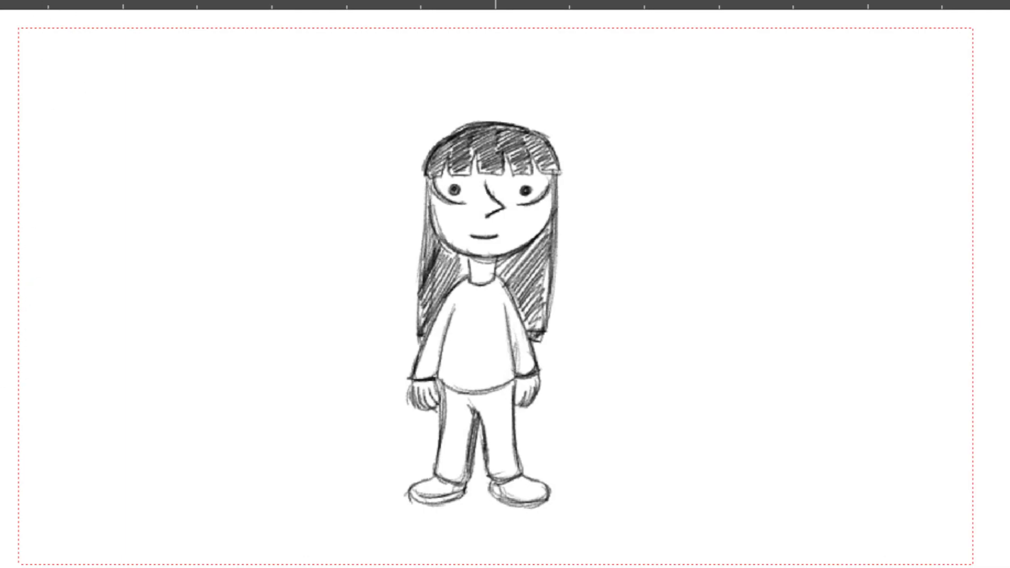
{"action": "mouse_move", "coordinate": [6, 44]}
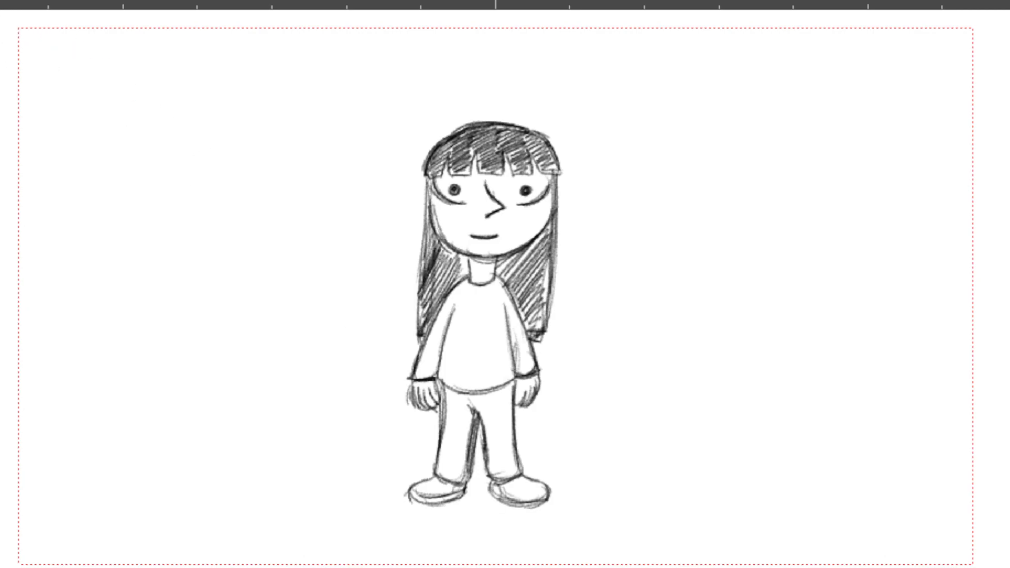
{"action": "mouse_move", "coordinate": [391, 286]}
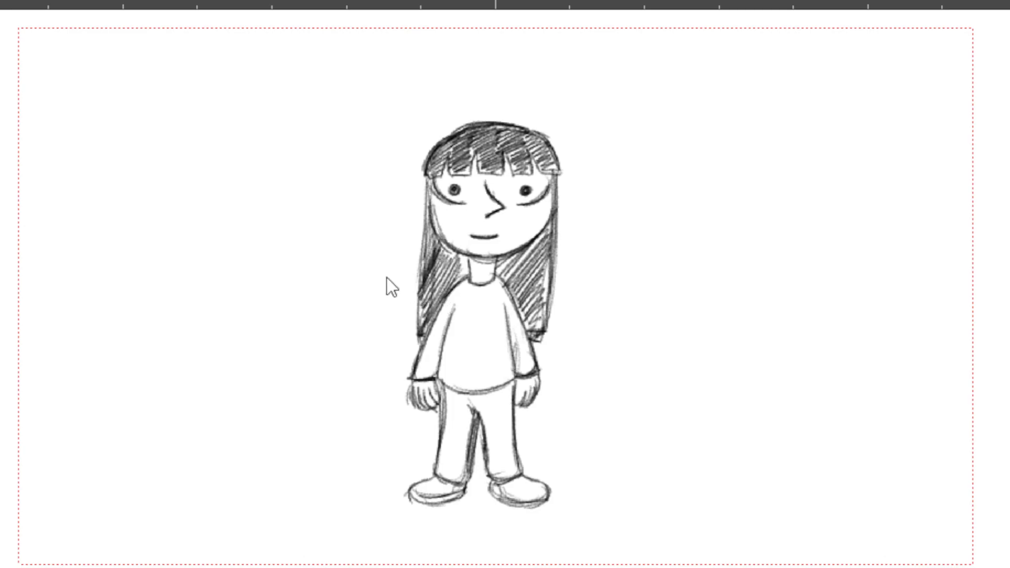
{"action": "mouse_move", "coordinate": [325, 285]}
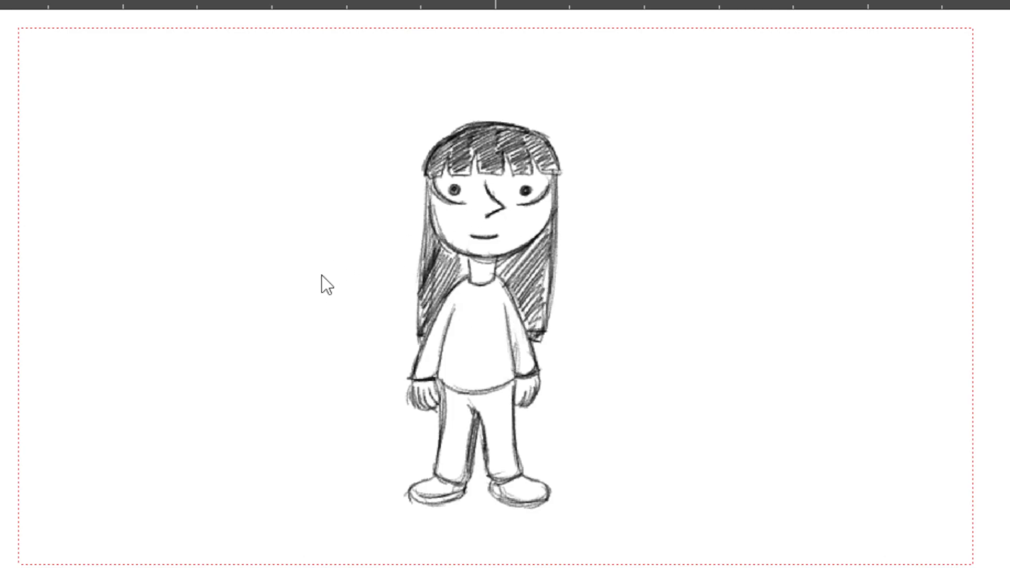
{"action": "mouse_move", "coordinate": [334, 456]}
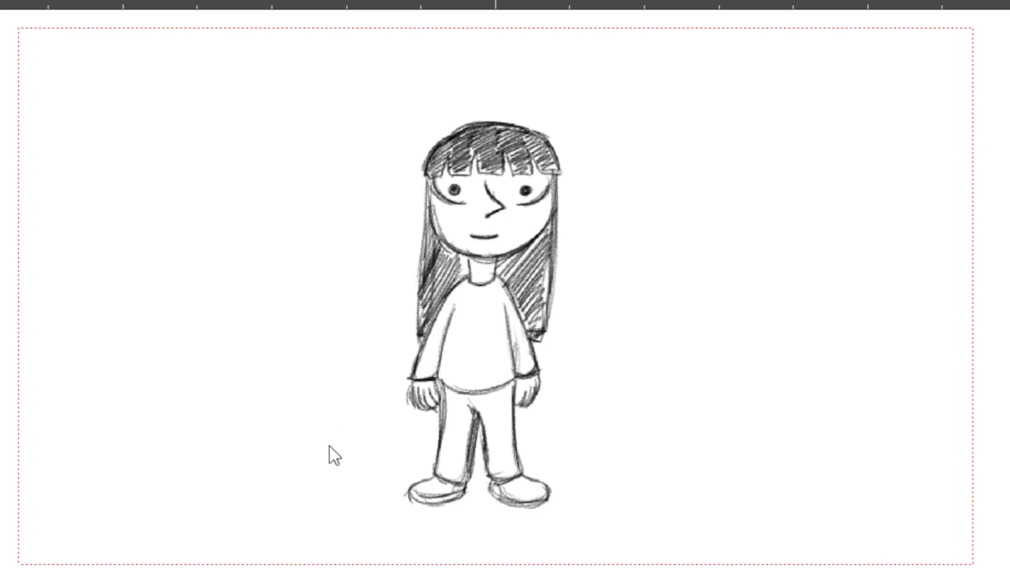
{"action": "mouse_move", "coordinate": [361, 459]}
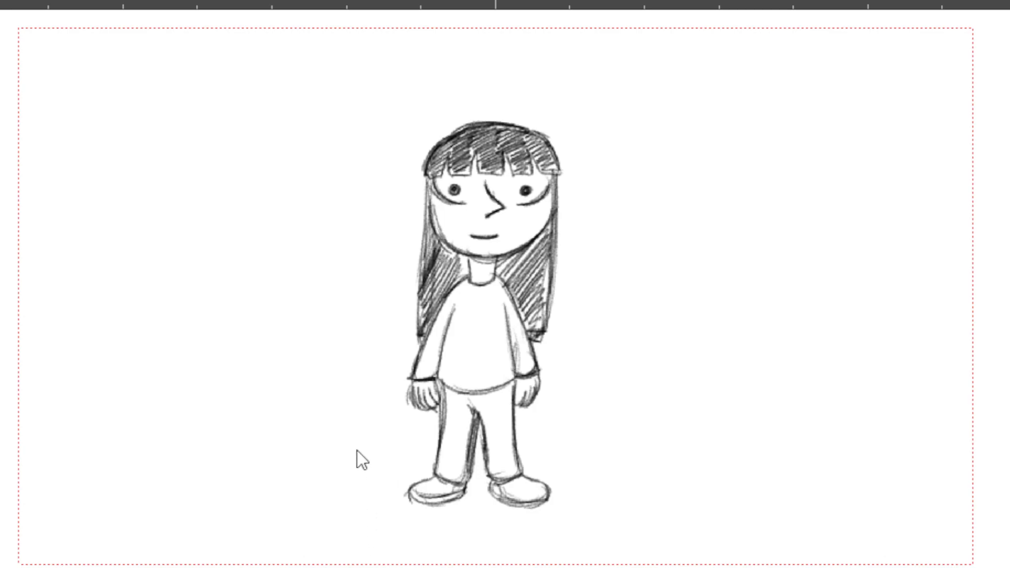
{"action": "mouse_move", "coordinate": [422, 508]}
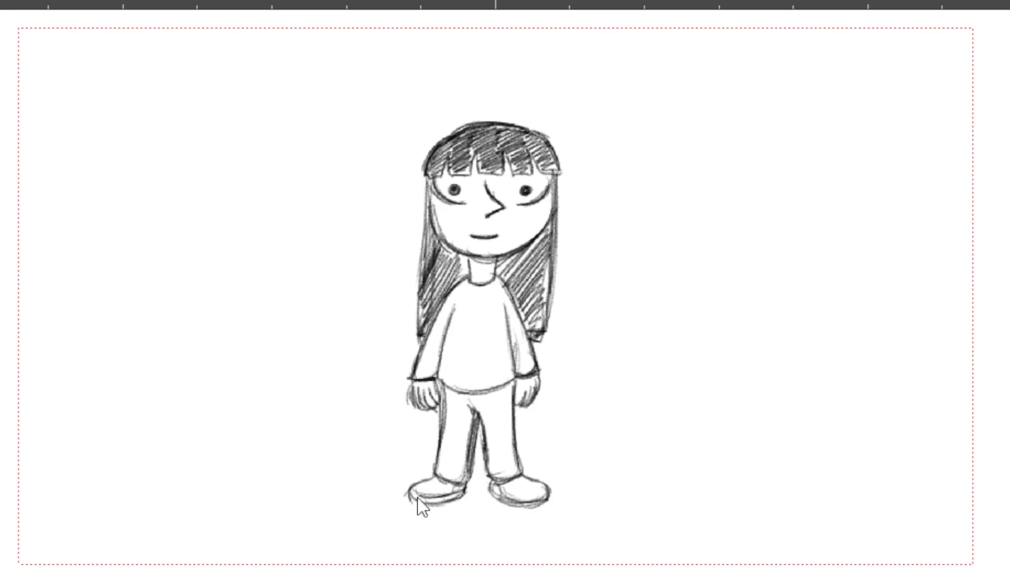
{"action": "mouse_move", "coordinate": [340, 474]}
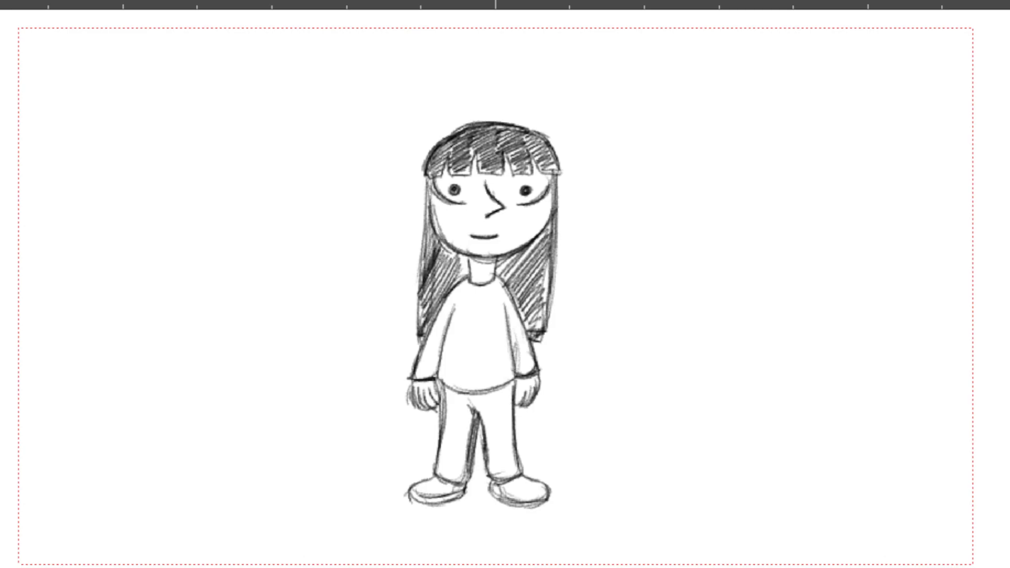
{"action": "mouse_move", "coordinate": [666, 541]}
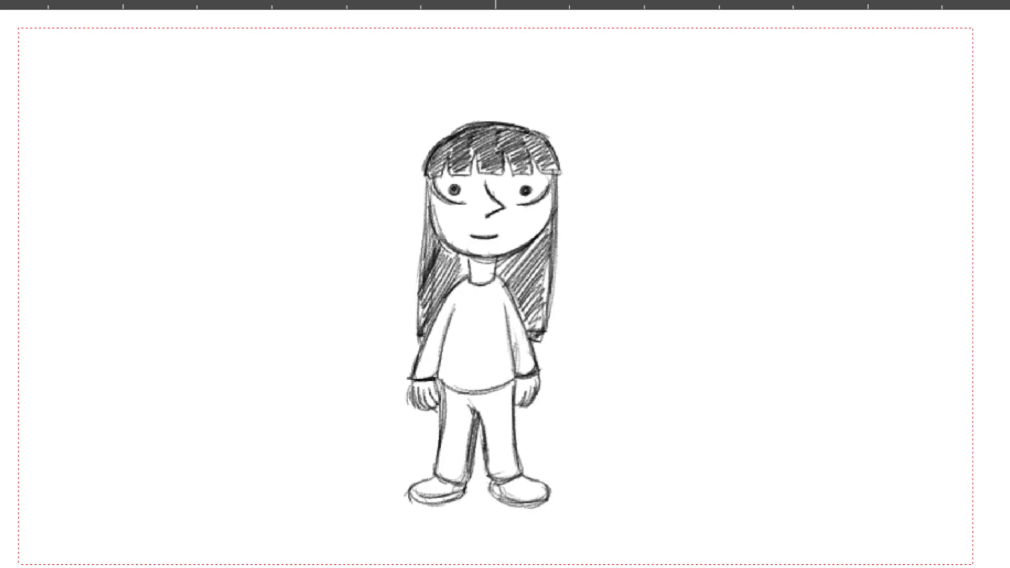
{"action": "mouse_move", "coordinate": [896, 538]}
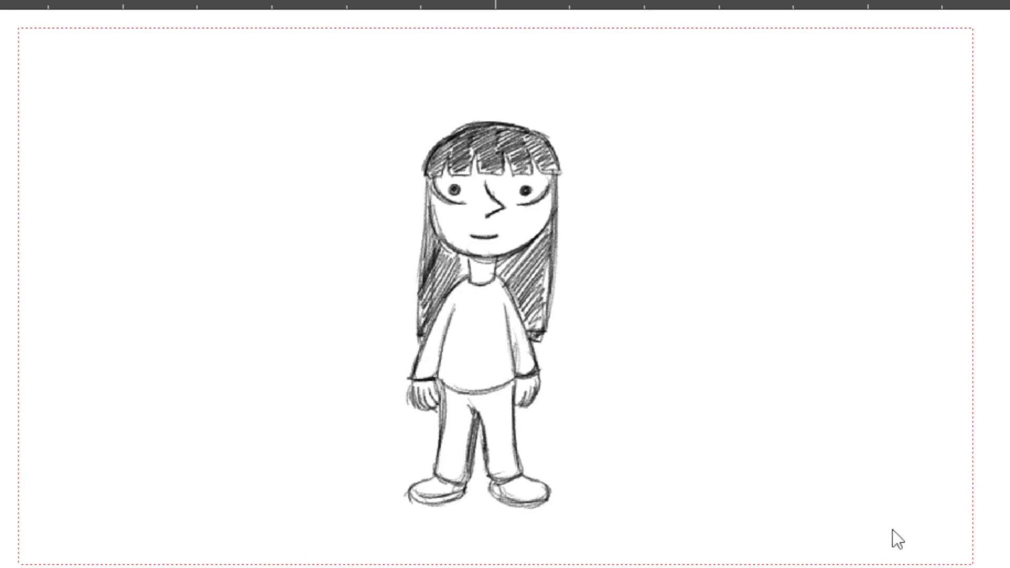